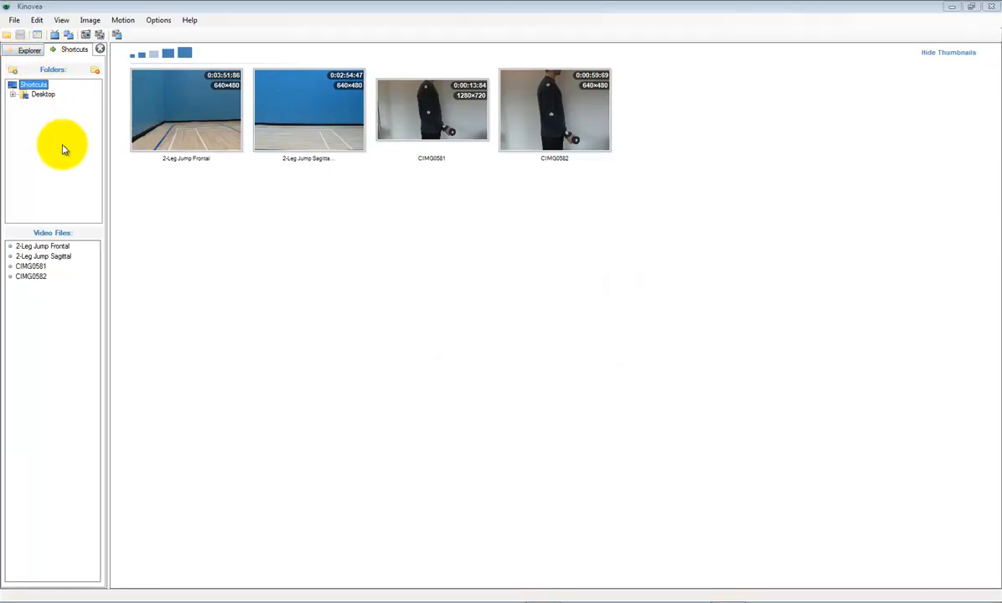
- Load the 2-Leg Jump Frontal video and switch to two side-by-side playback screens
click(42, 245)
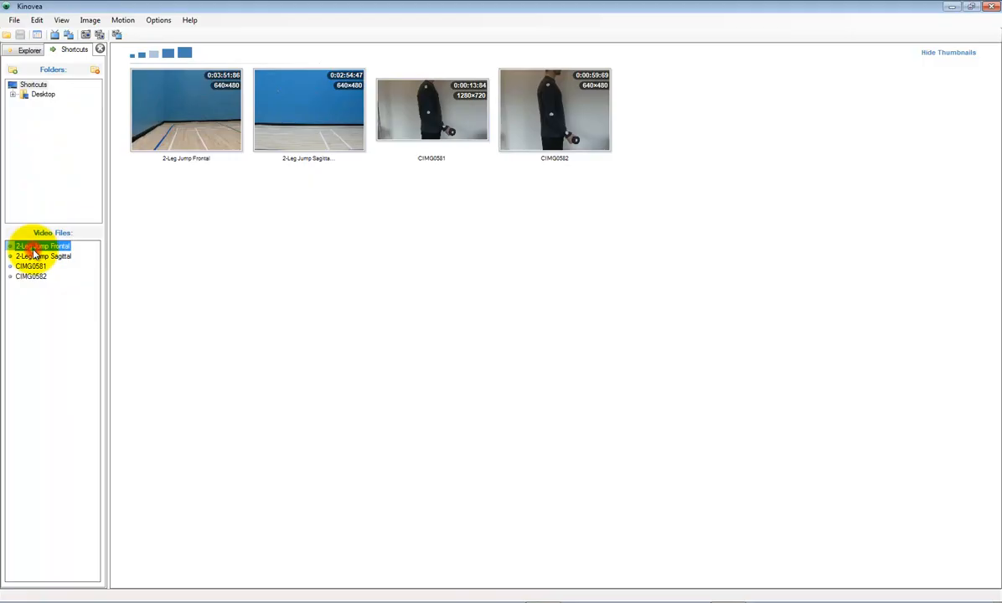
double_click(42, 245)
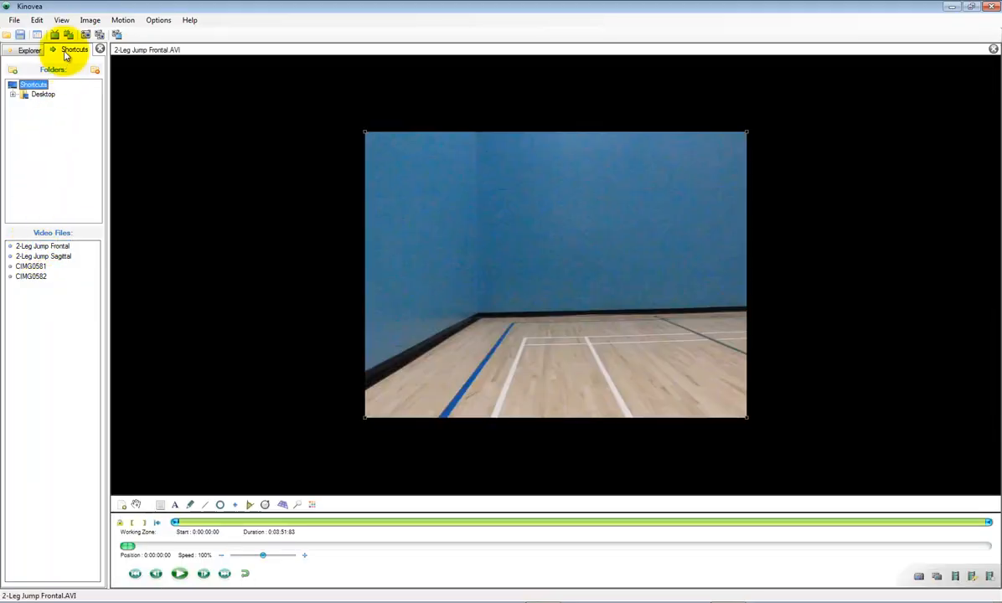
mouse_move(69, 34)
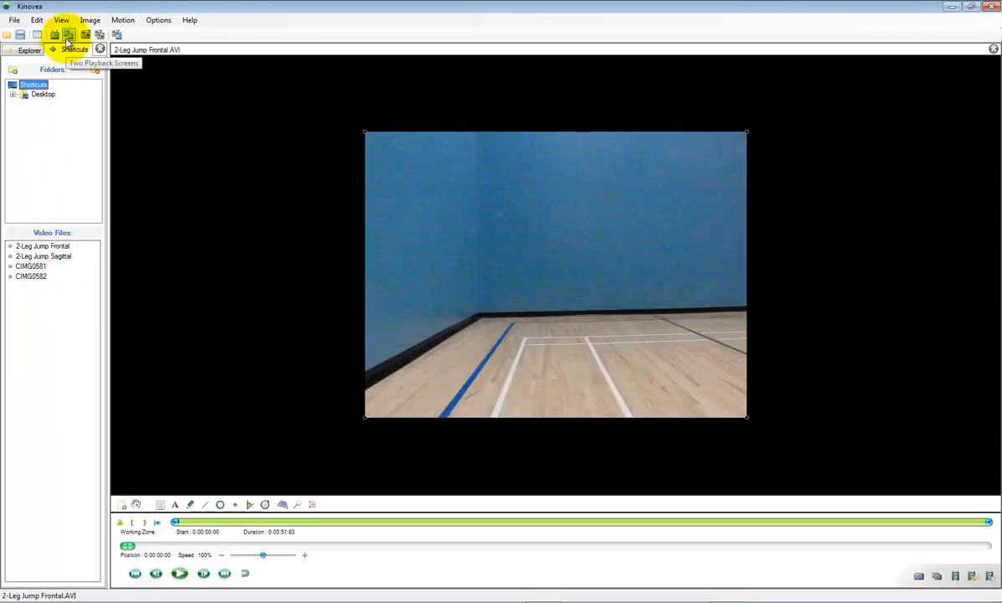
click(69, 34)
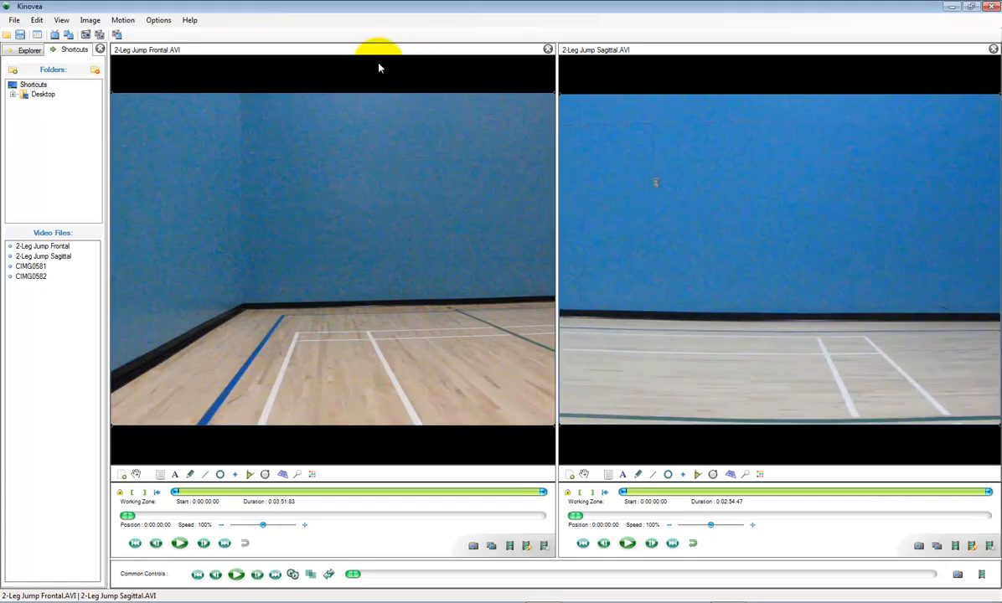
- Set the Preferences time markers format to Classic + Frame numbers
click(157, 20)
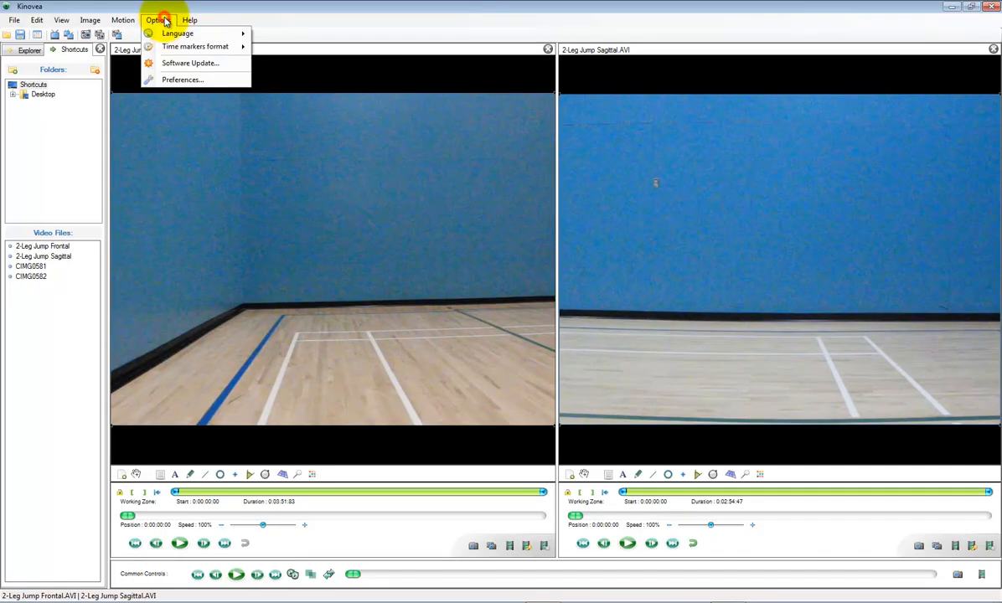
mouse_move(181, 80)
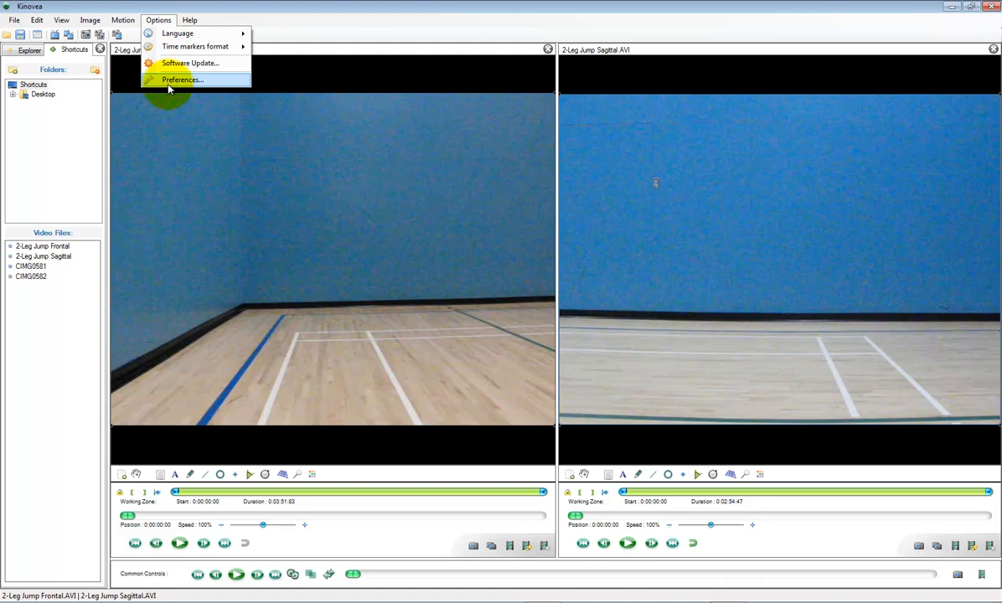
click(181, 81)
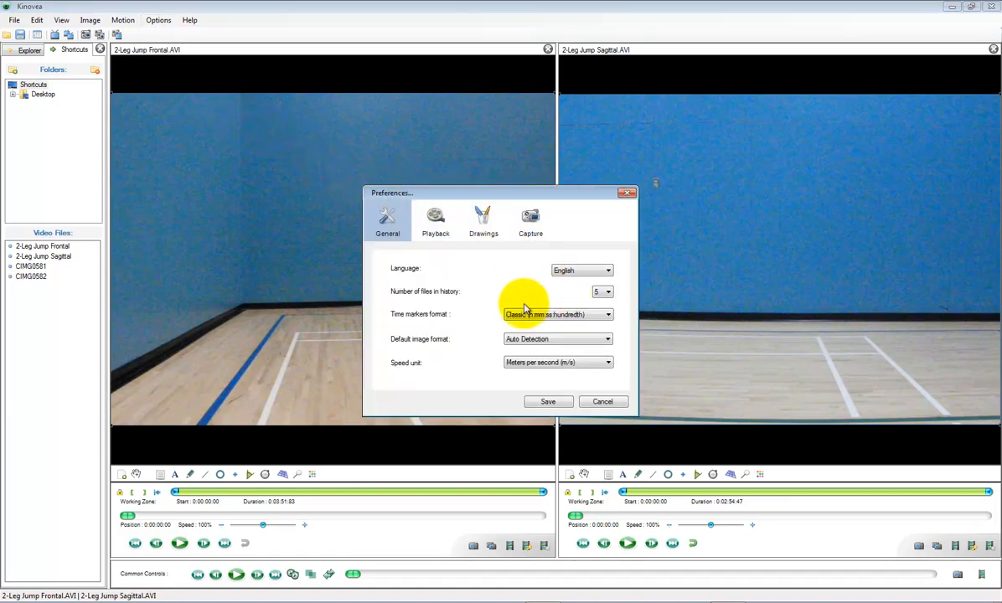
click(608, 316)
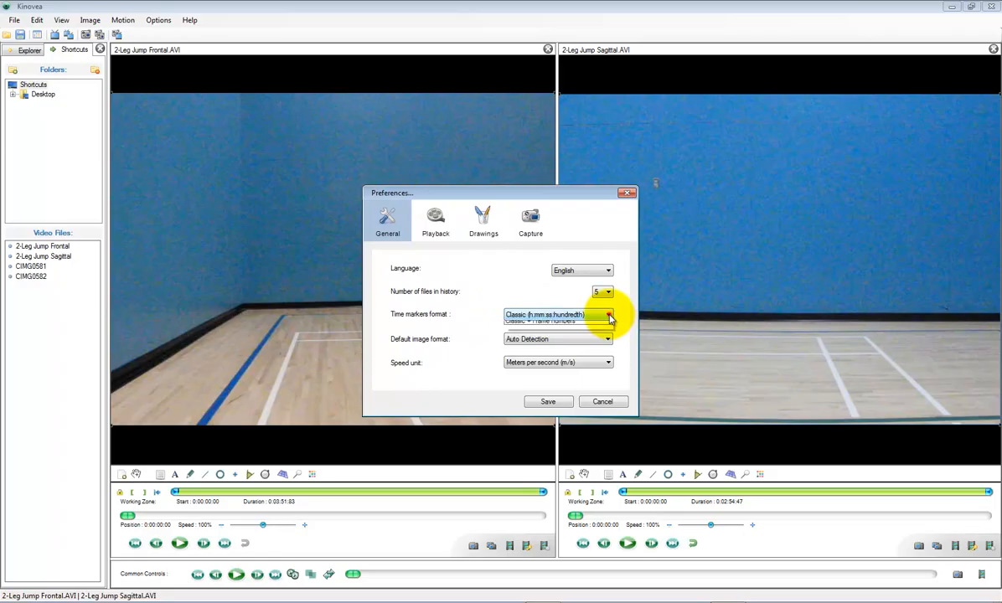
click(608, 315)
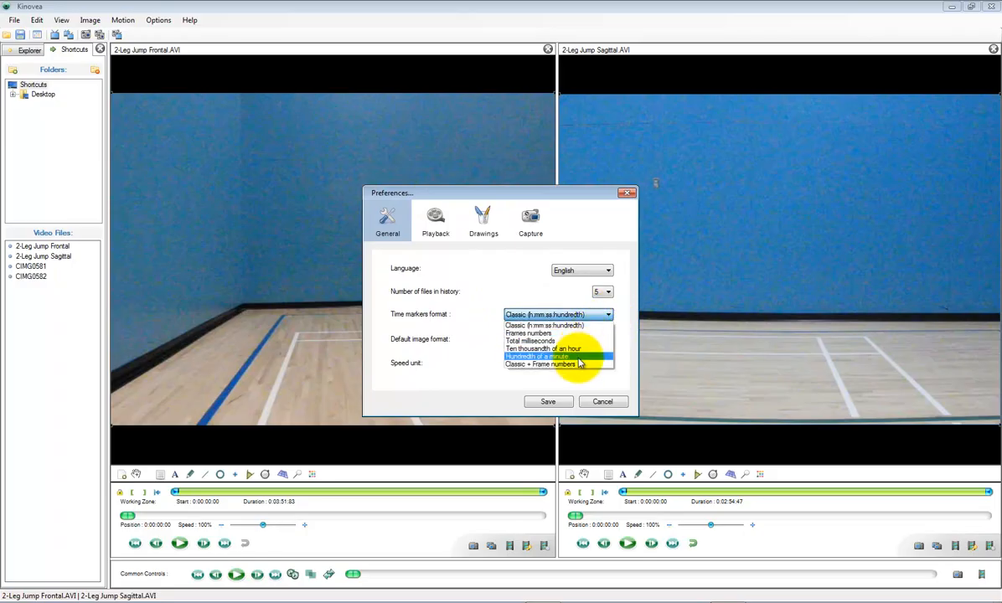
click(545, 363)
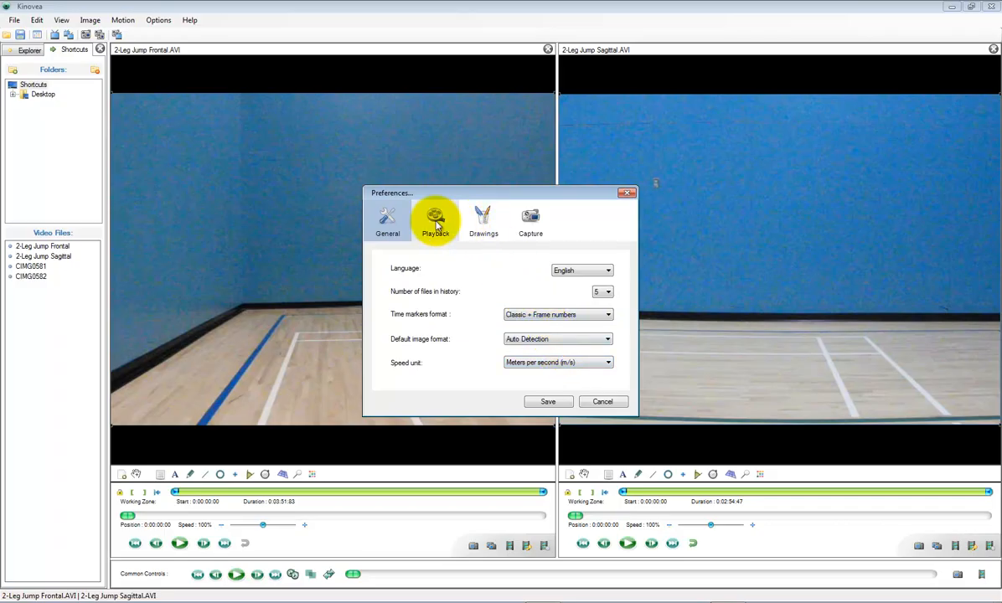
- Review the Playback, Drawings and Capture preference tabs and save the preferences
click(436, 220)
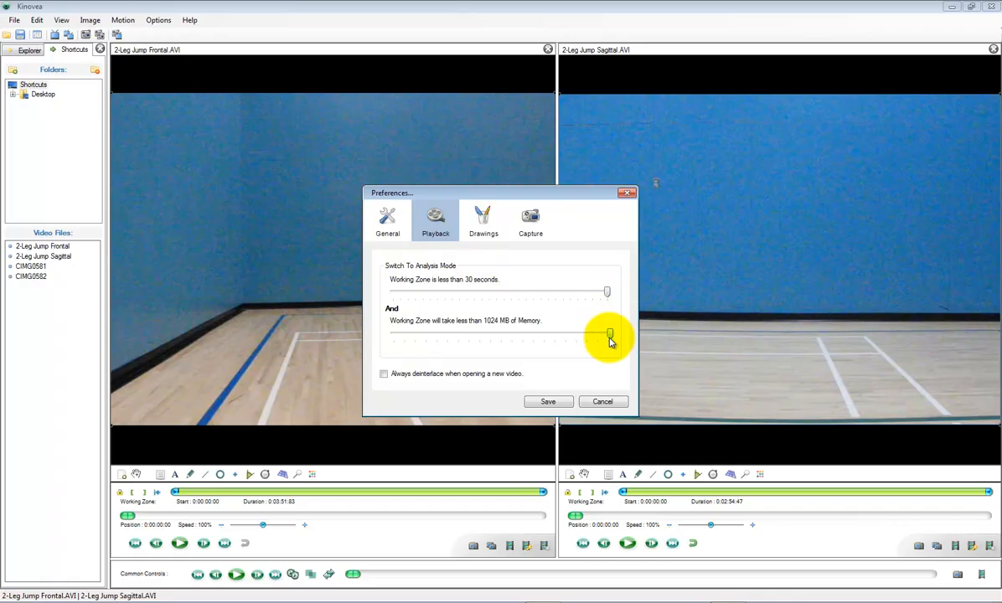
click(483, 220)
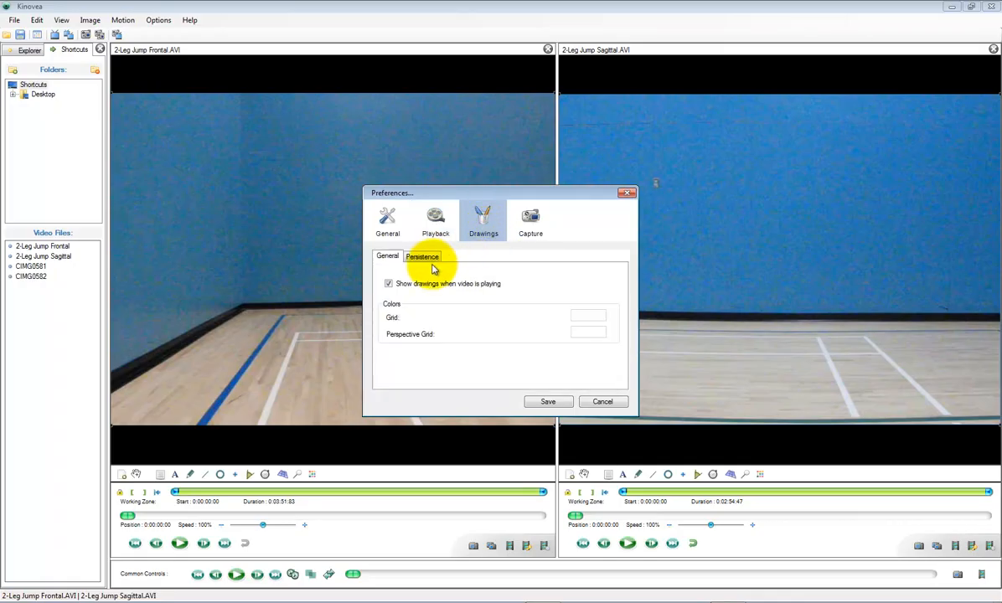
click(423, 256)
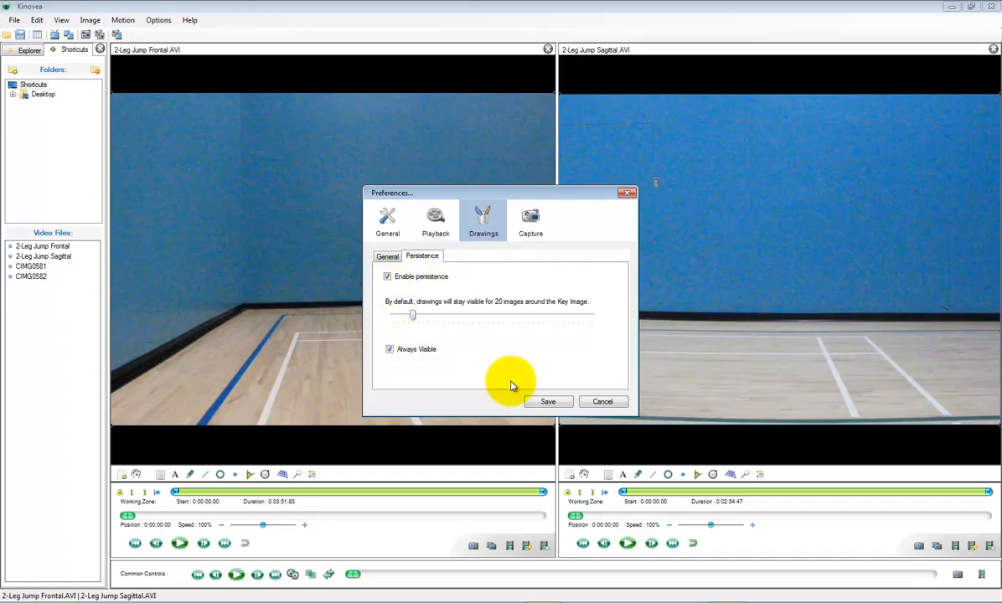
click(529, 222)
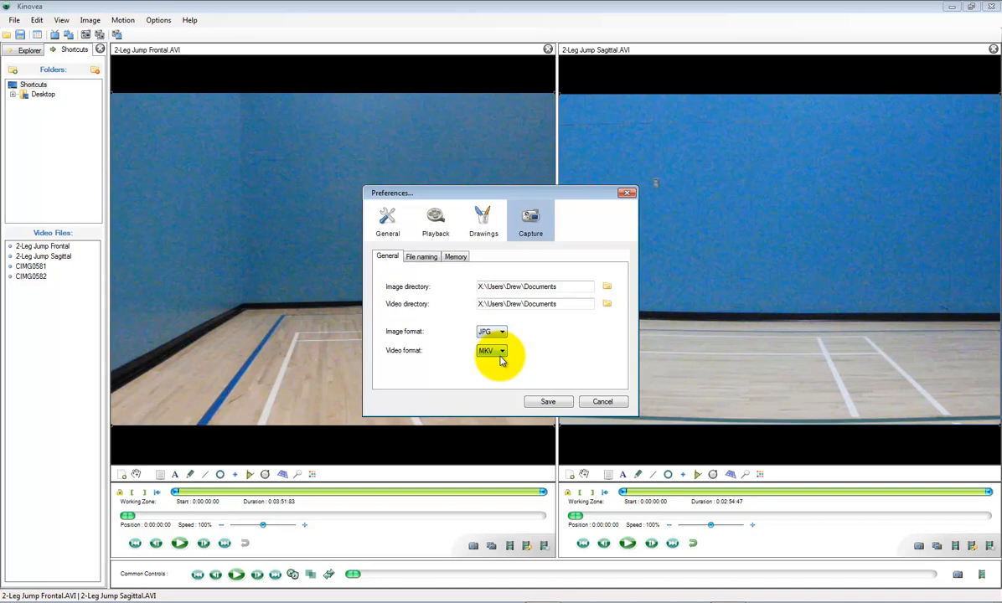
click(548, 402)
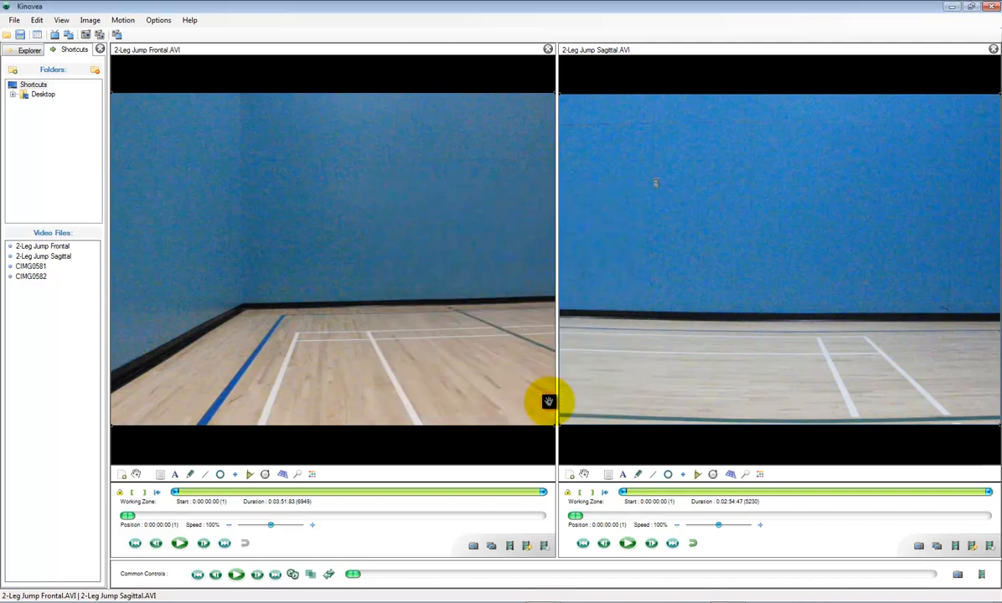
mouse_move(577, 393)
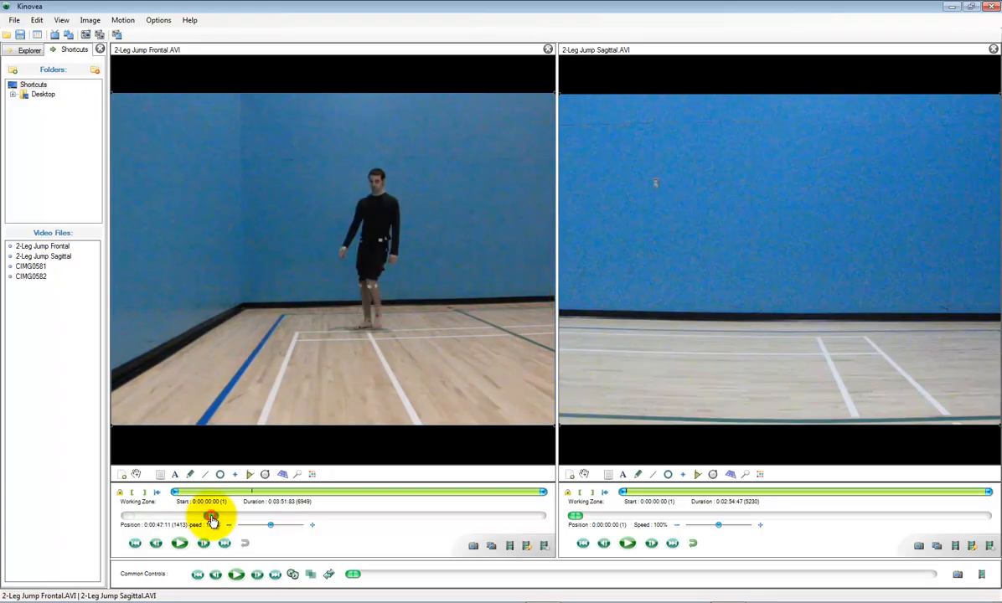
- Play and pause the frontal video, stepping frame by frame to the take-off moment
click(180, 543)
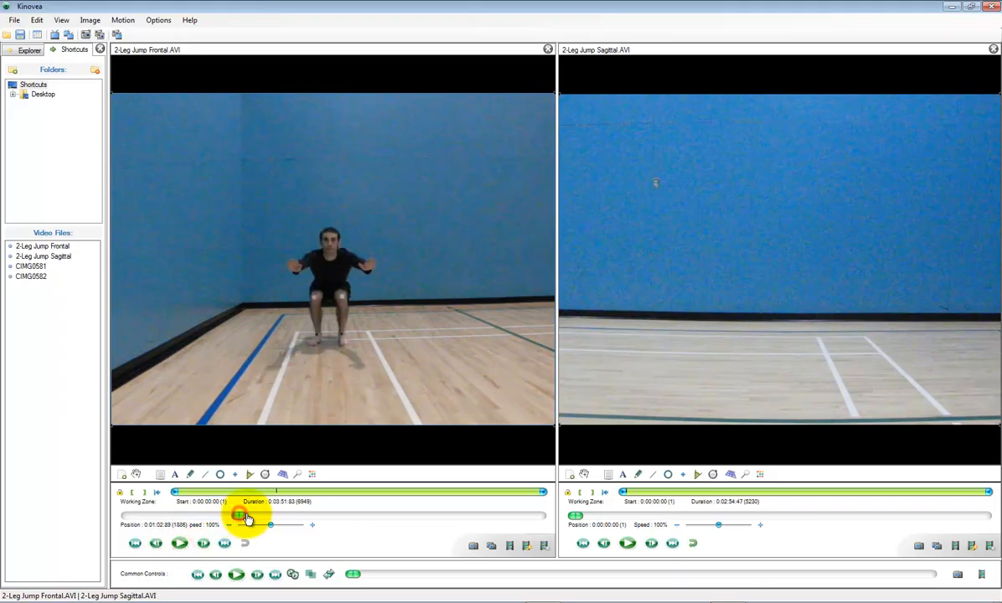
click(180, 543)
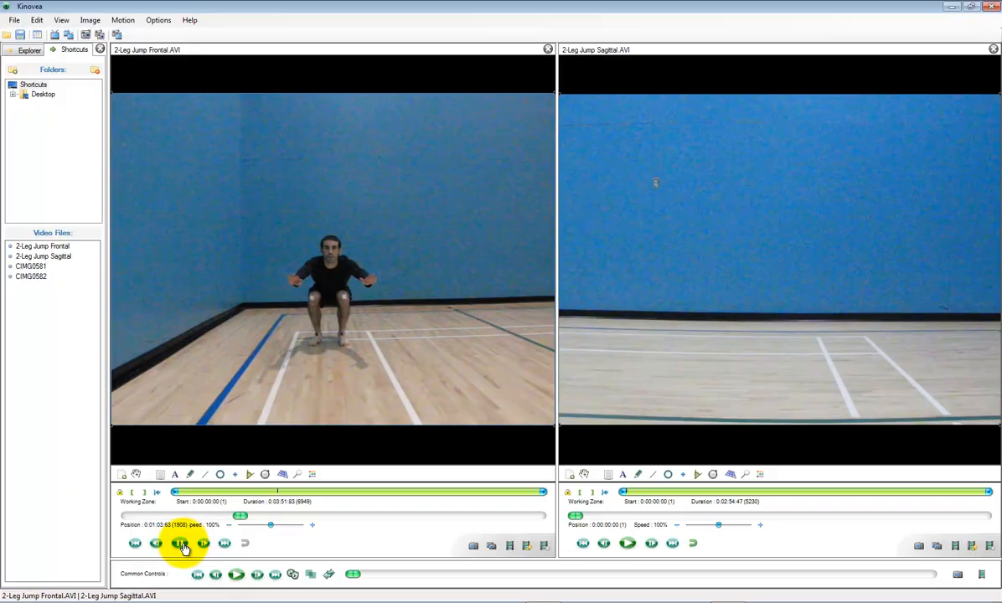
click(179, 543)
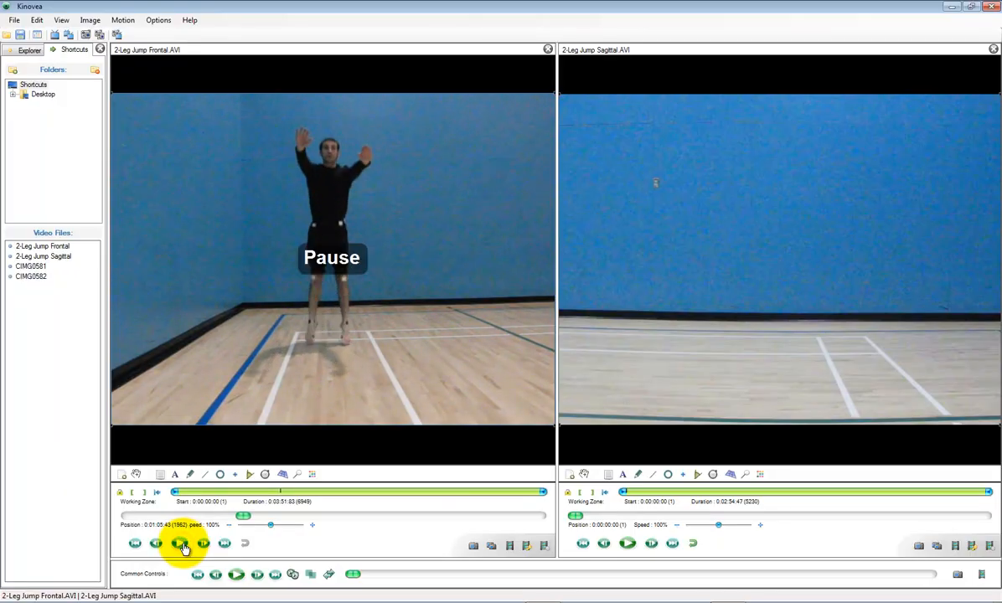
click(180, 543)
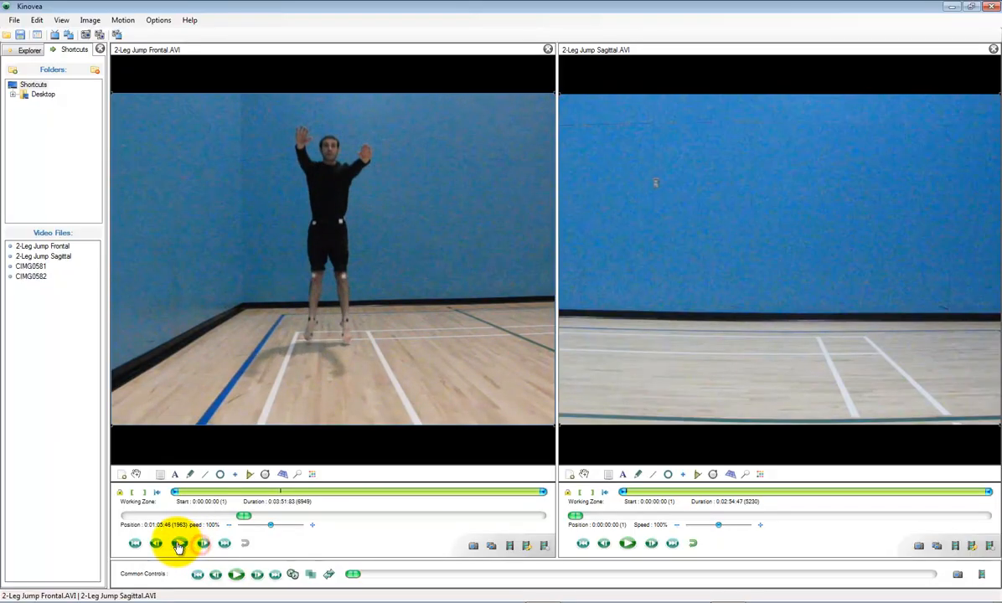
click(178, 543)
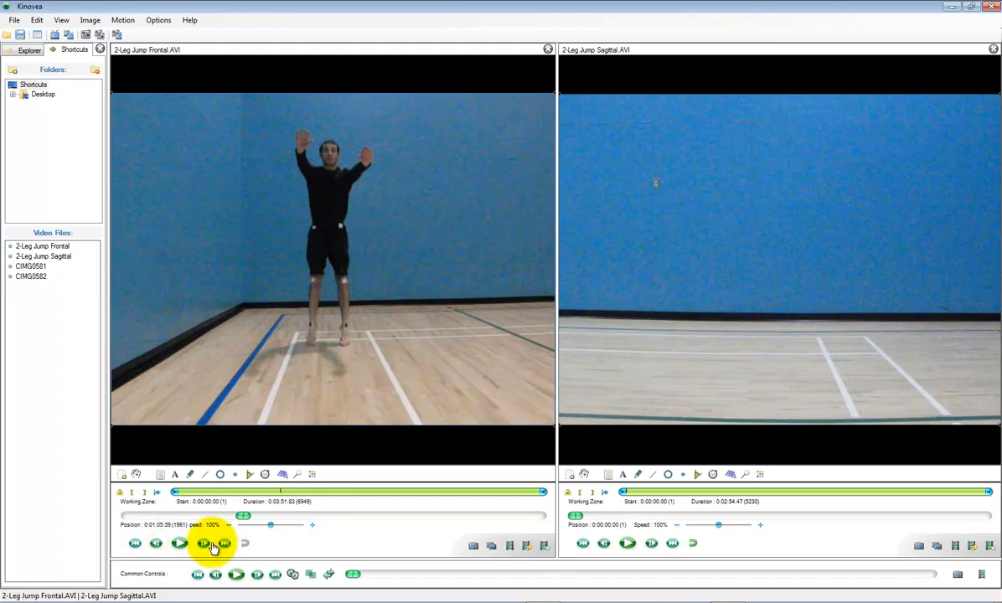
click(204, 543)
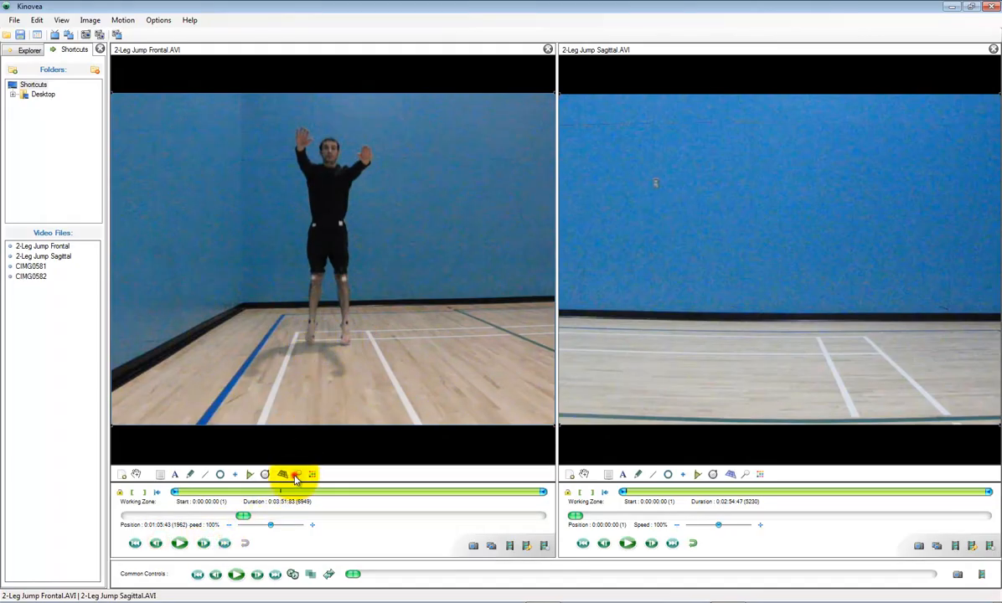
- Place a magnifier over the frontal jumper's feet and start the working zone at this frame
click(281, 475)
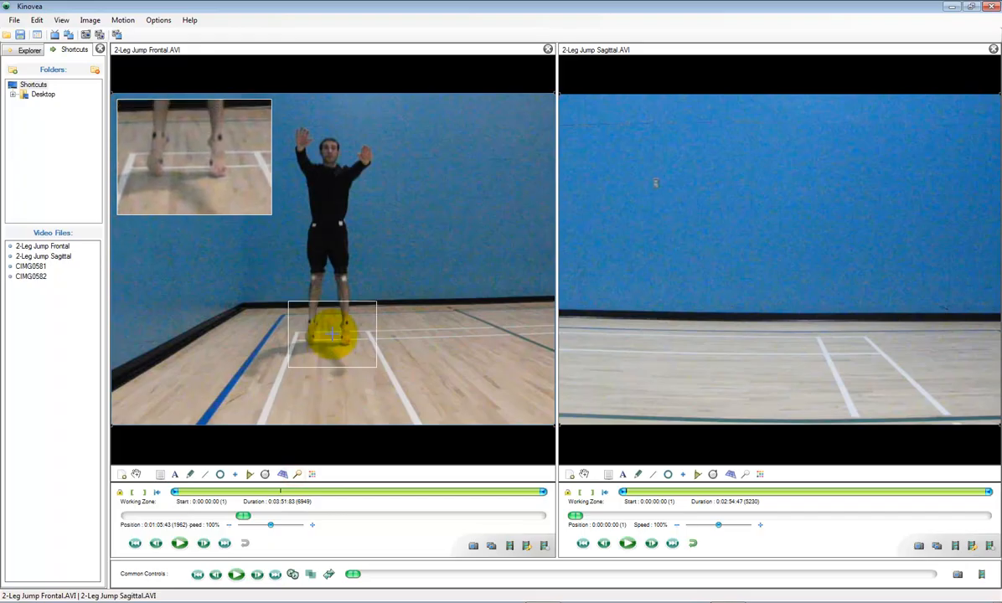
click(159, 543)
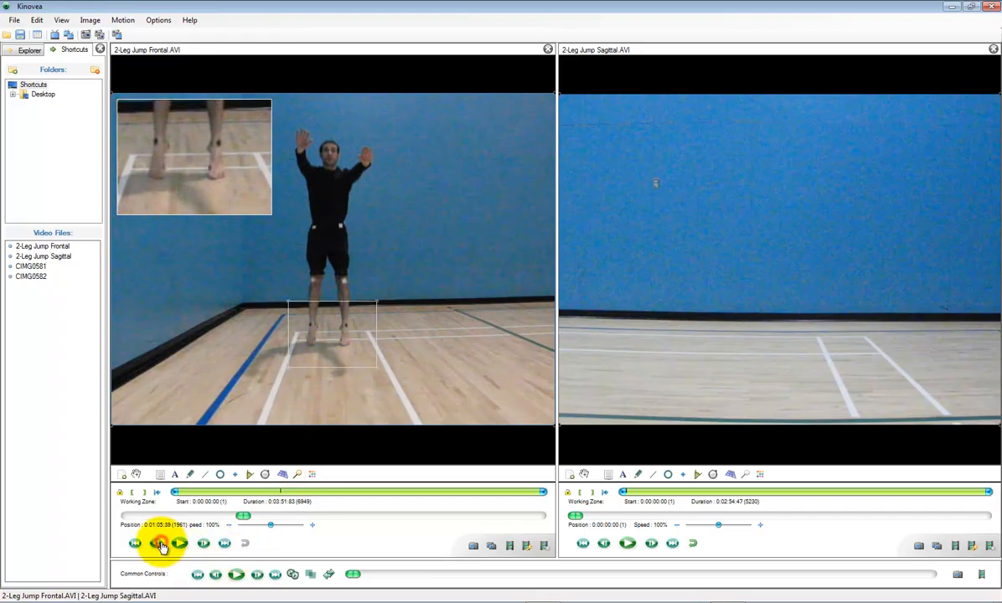
click(159, 543)
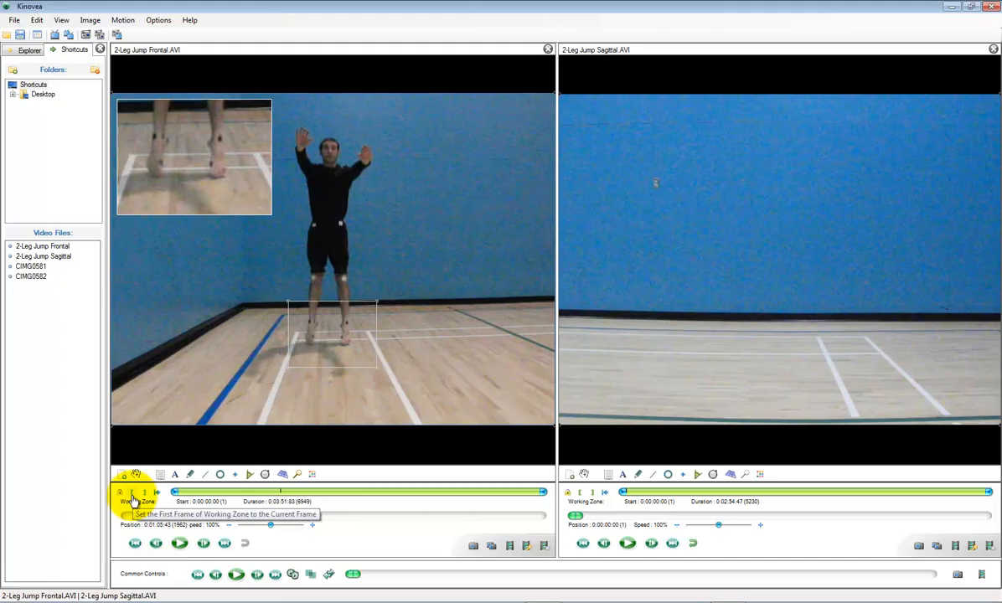
click(124, 493)
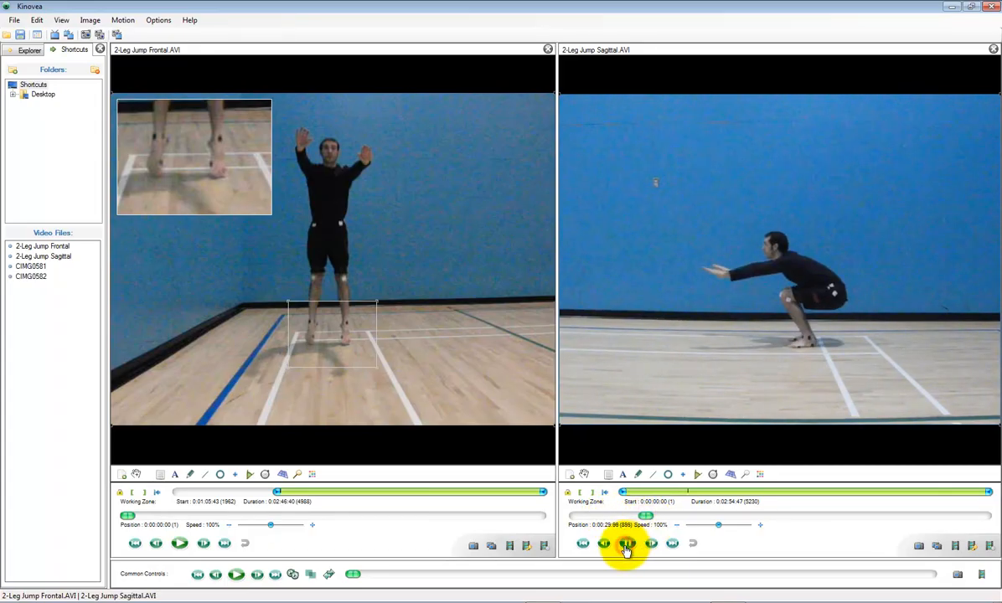
- Bring the sagittal video to take-off with feet magnified and synchronize both videos
click(627, 546)
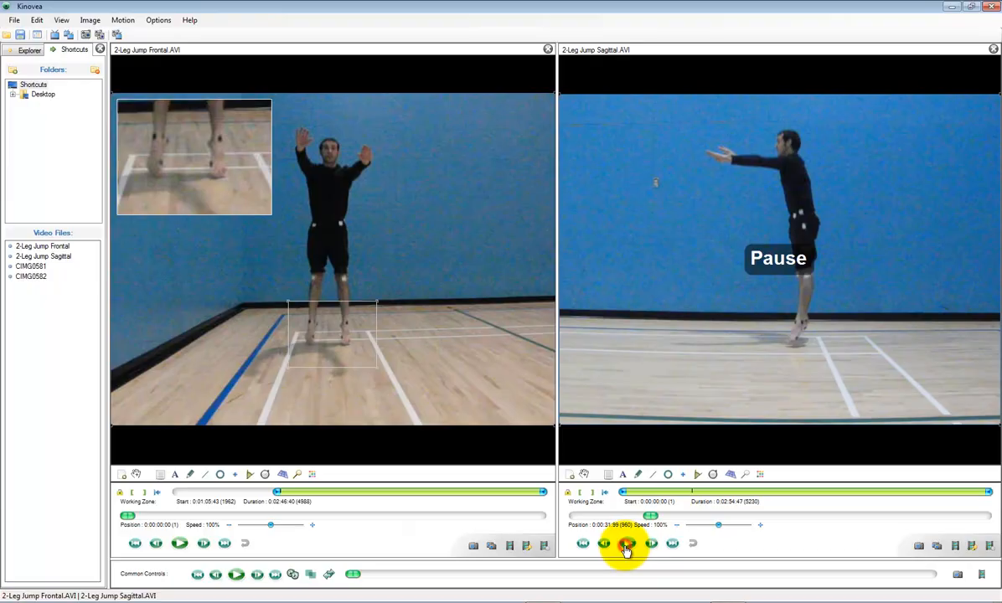
click(605, 543)
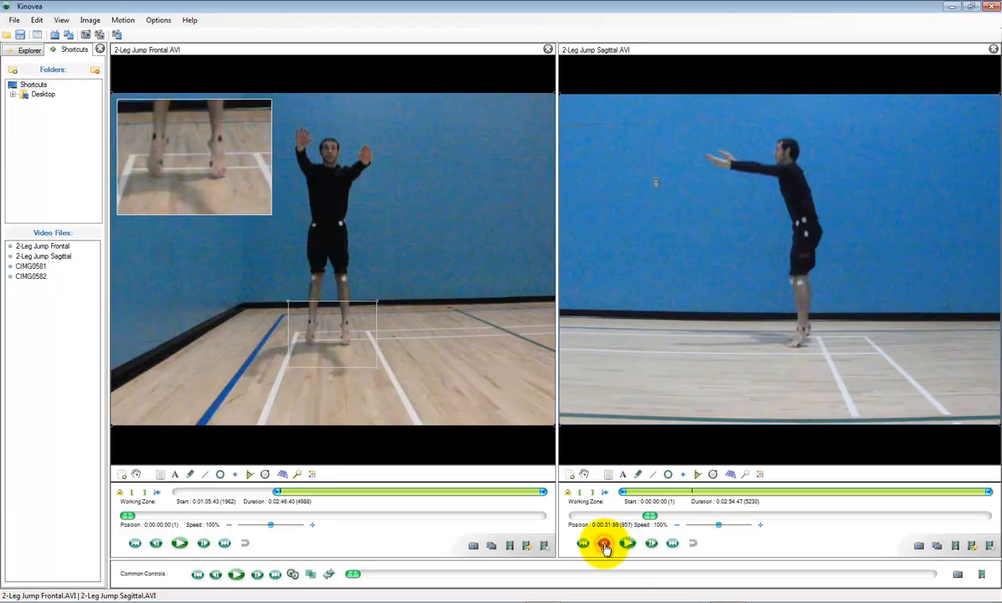
click(605, 545)
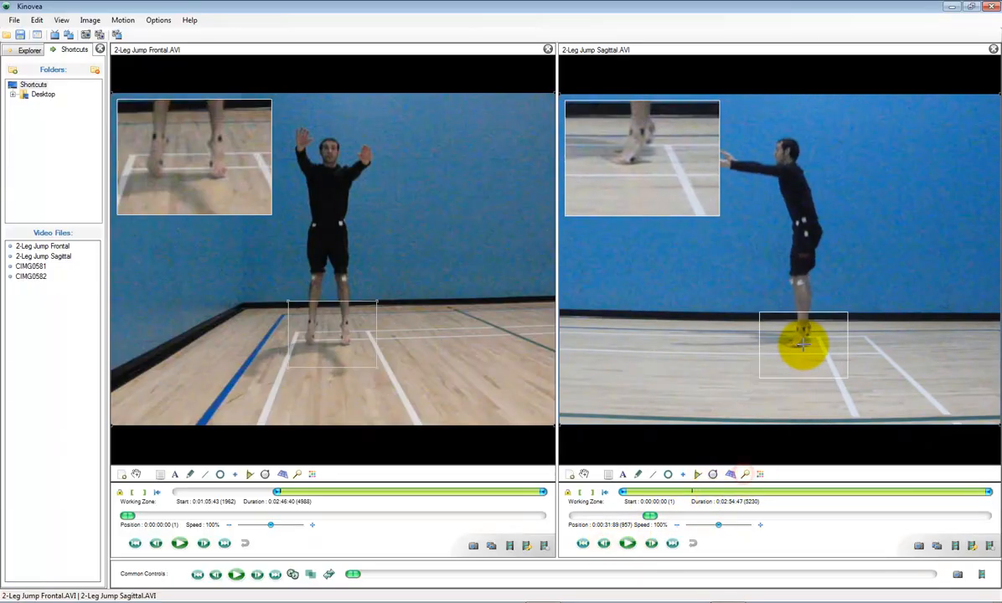
click(652, 543)
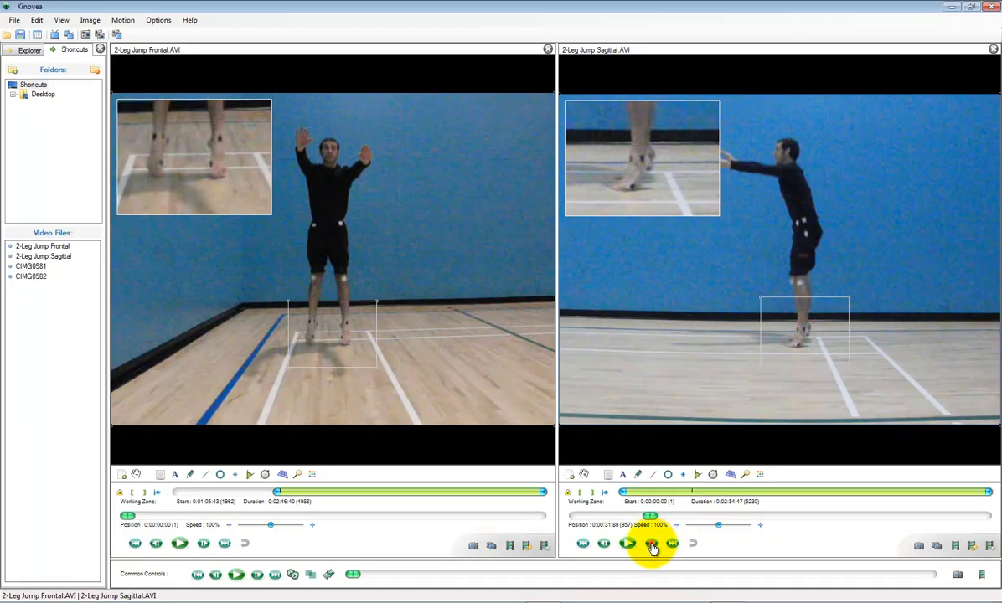
click(651, 543)
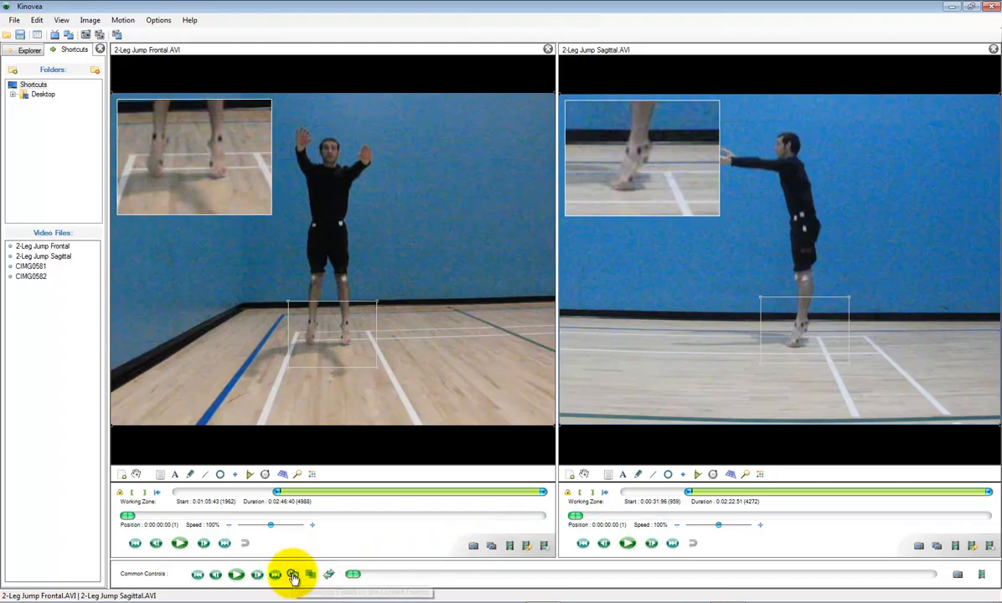
click(293, 575)
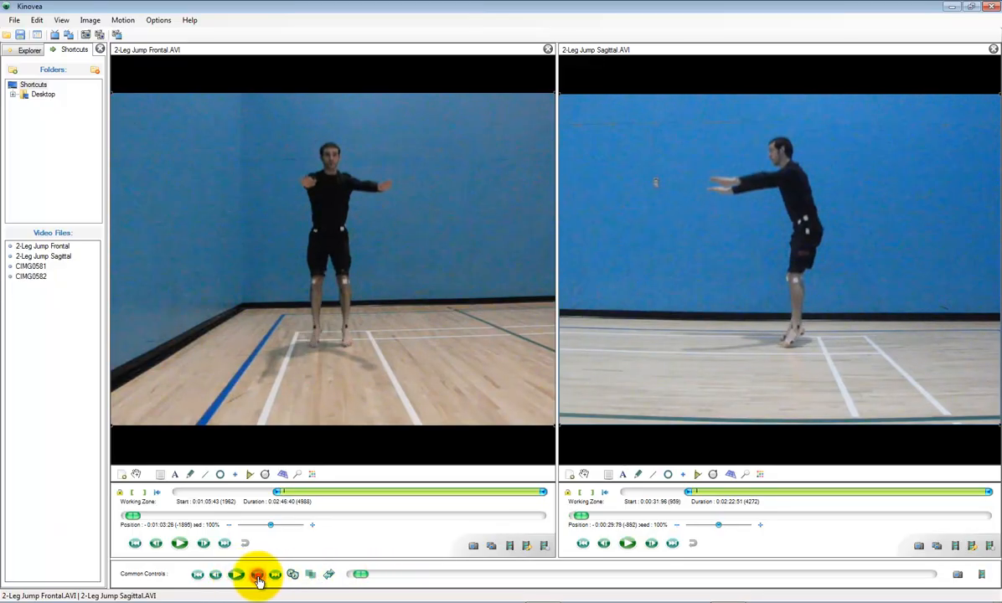
- Play both jump videos together from the common controls
click(258, 573)
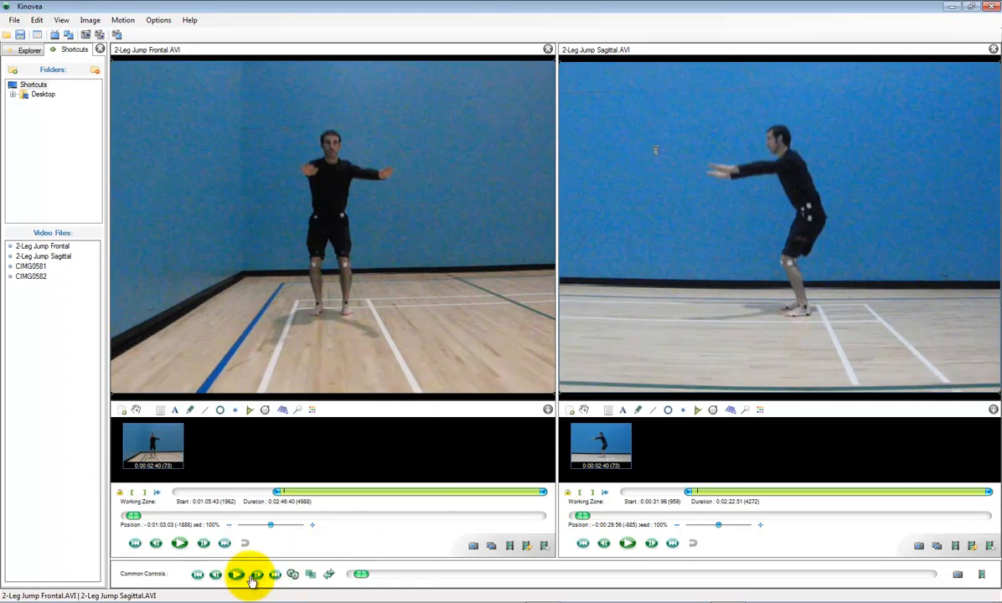
- Pause both videos, advance a few frames and add a key image to each video
click(238, 573)
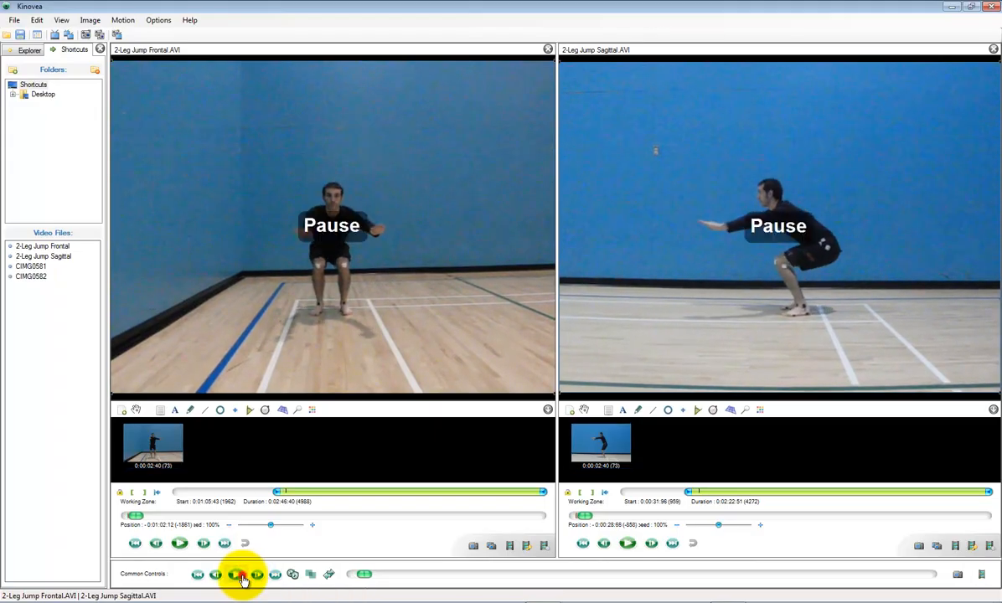
click(238, 573)
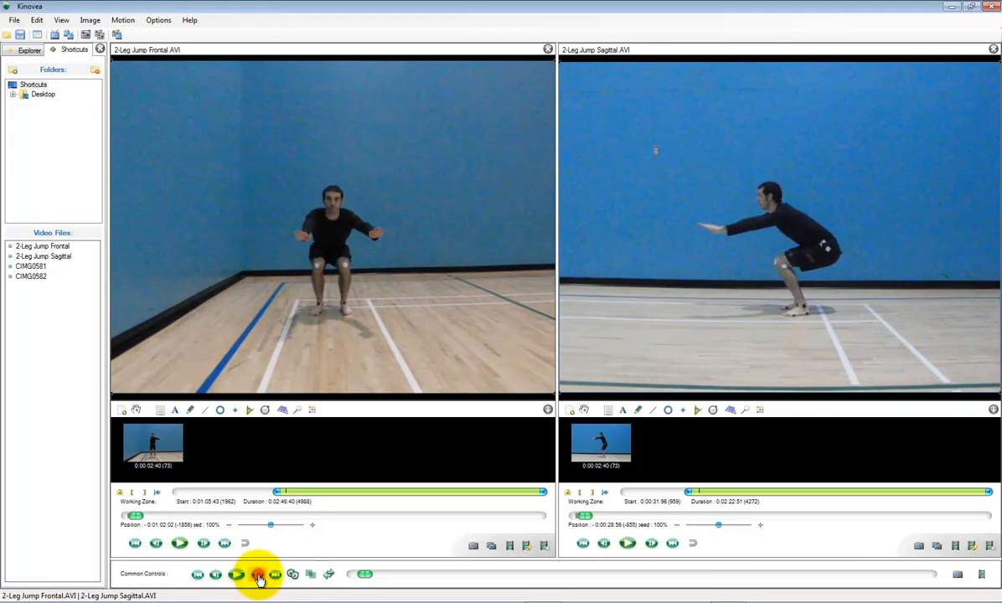
click(258, 573)
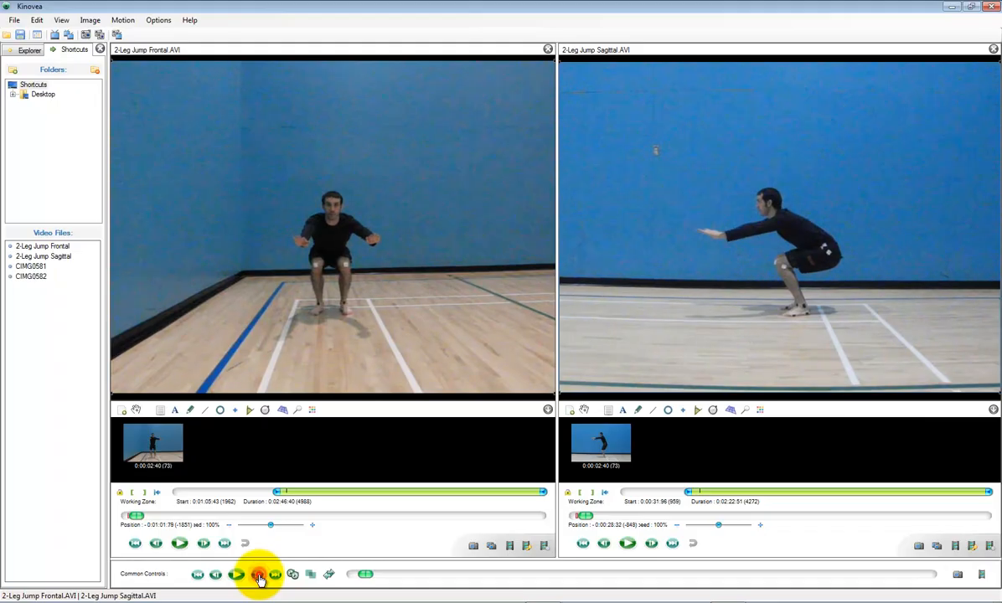
click(258, 574)
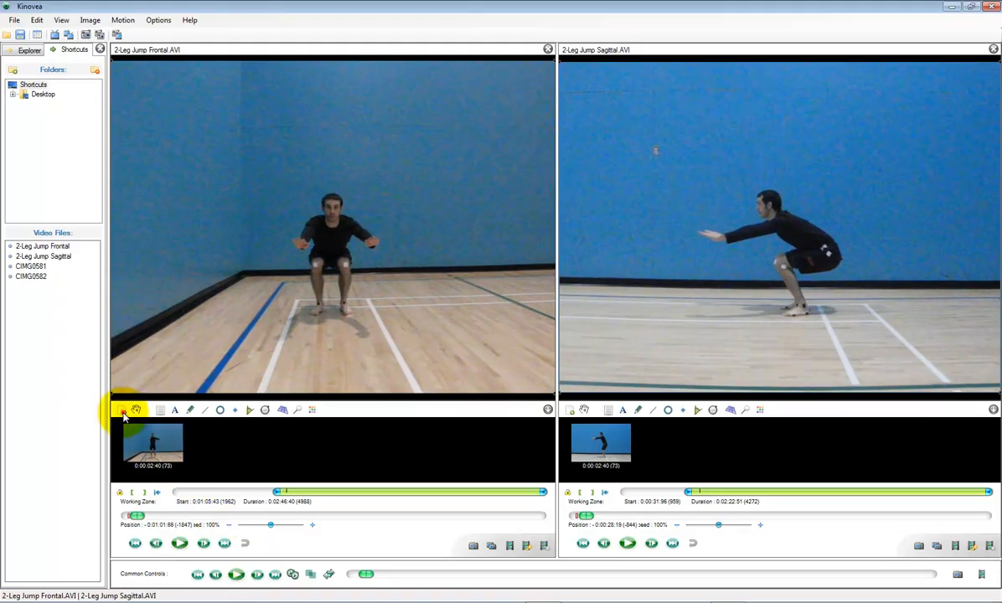
click(123, 409)
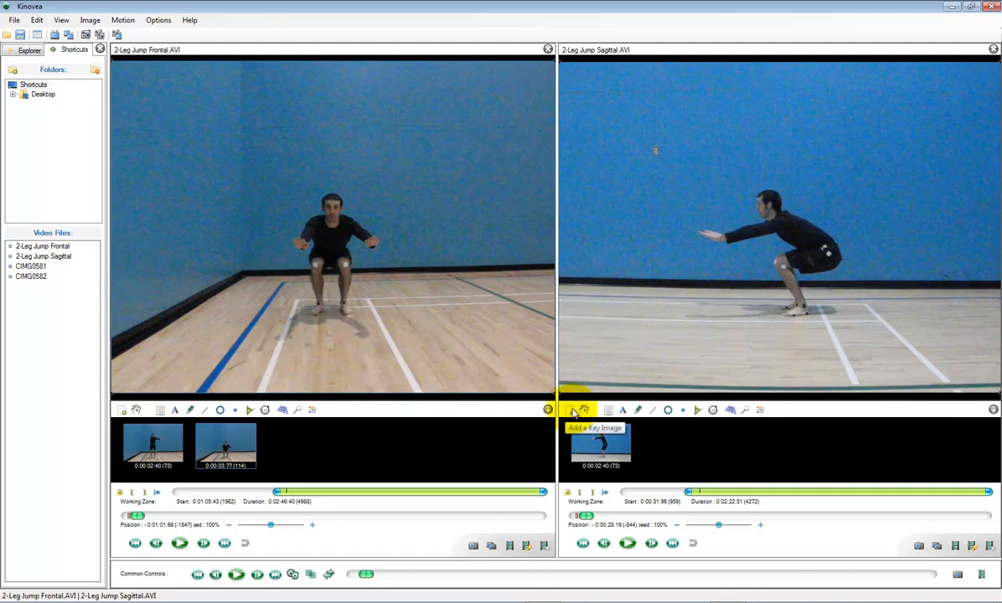
click(570, 409)
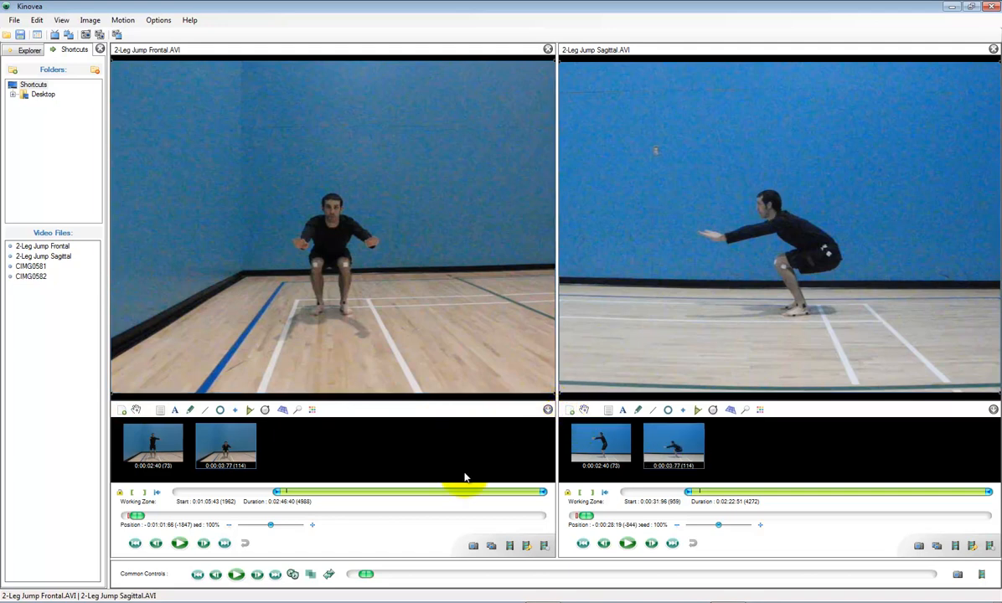
- Advance one more frame and add another key image to the frontal and sagittal videos
click(258, 573)
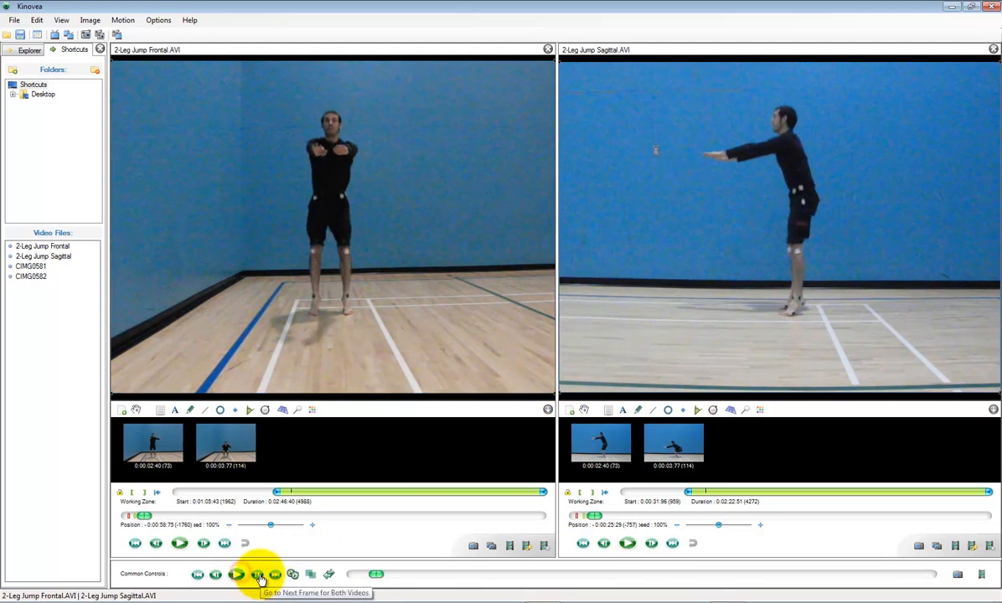
click(258, 574)
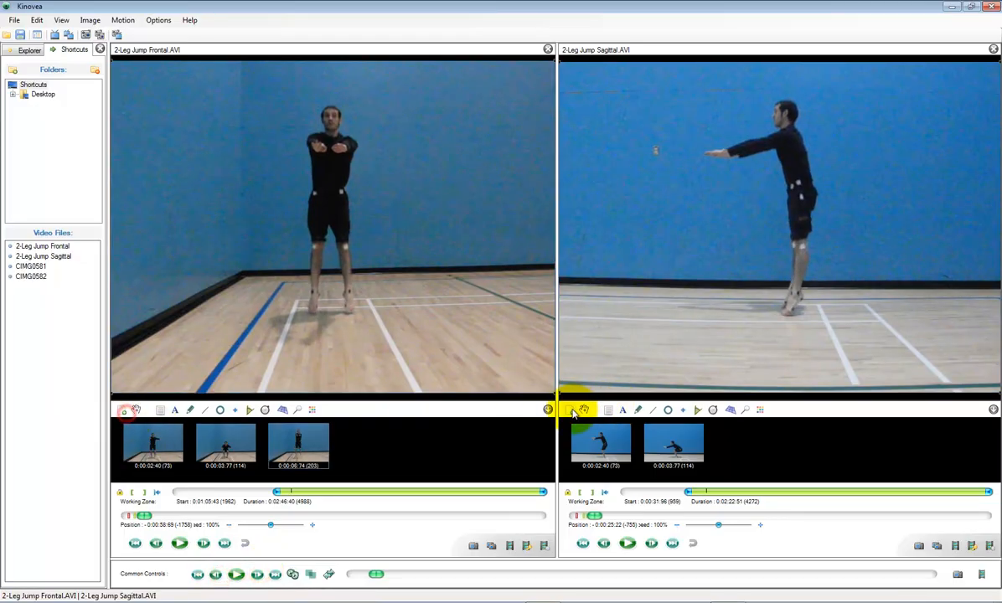
click(238, 573)
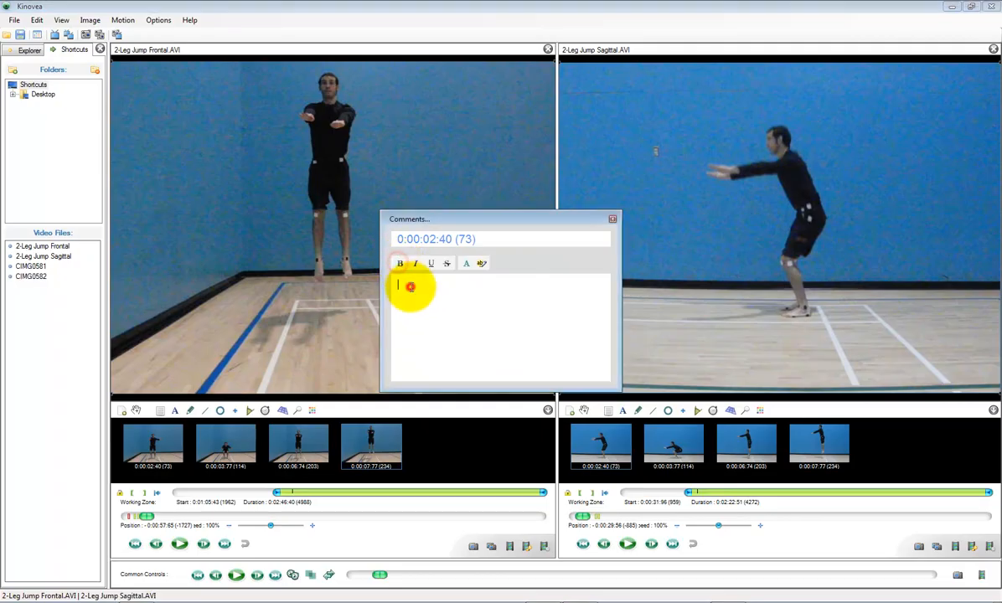
- Comment the take-off key image 'Take Off' with a 'Description...' line and confirm
text(Take)
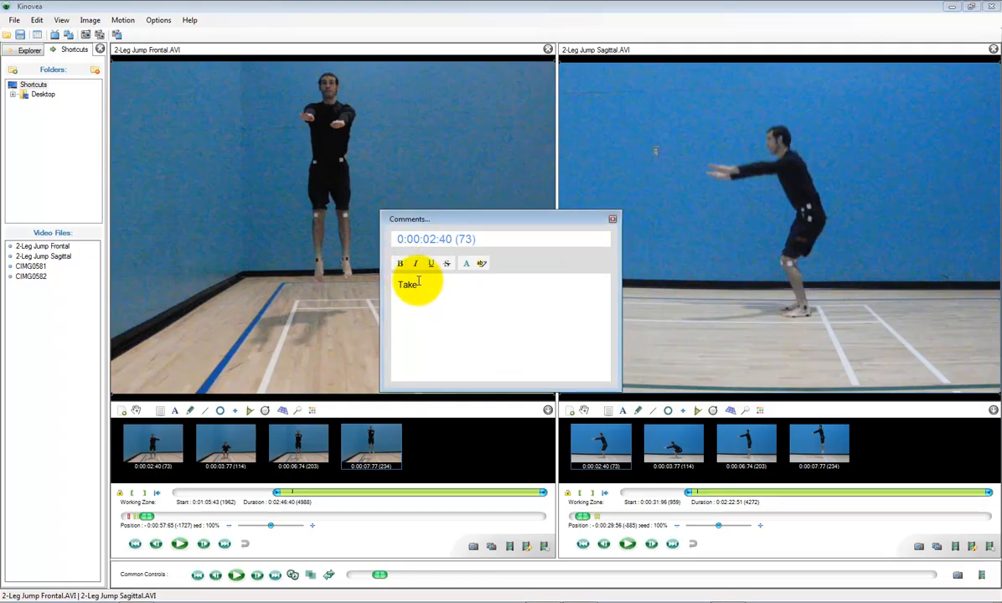
text(Off)
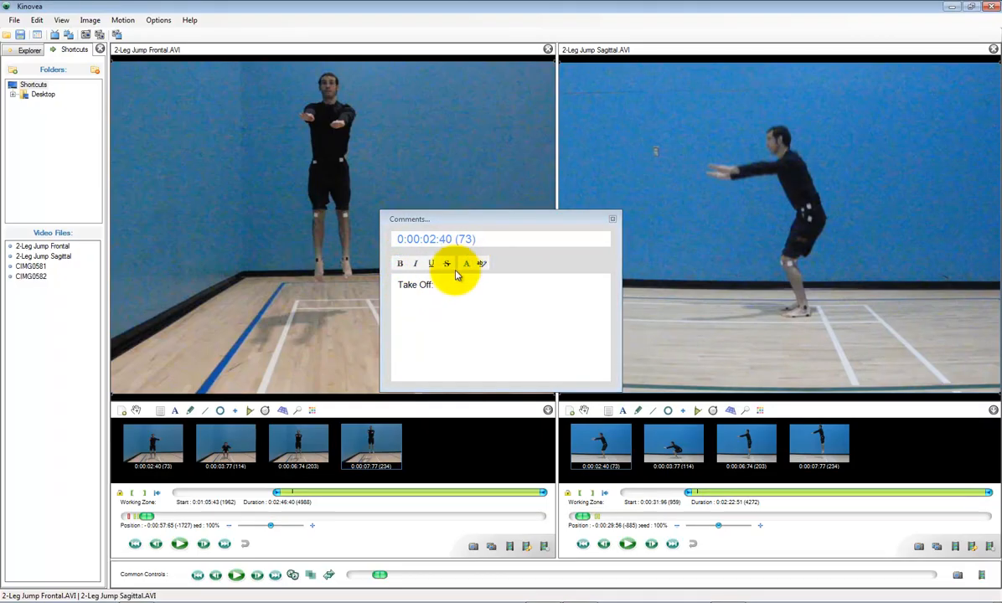
text(Description...)
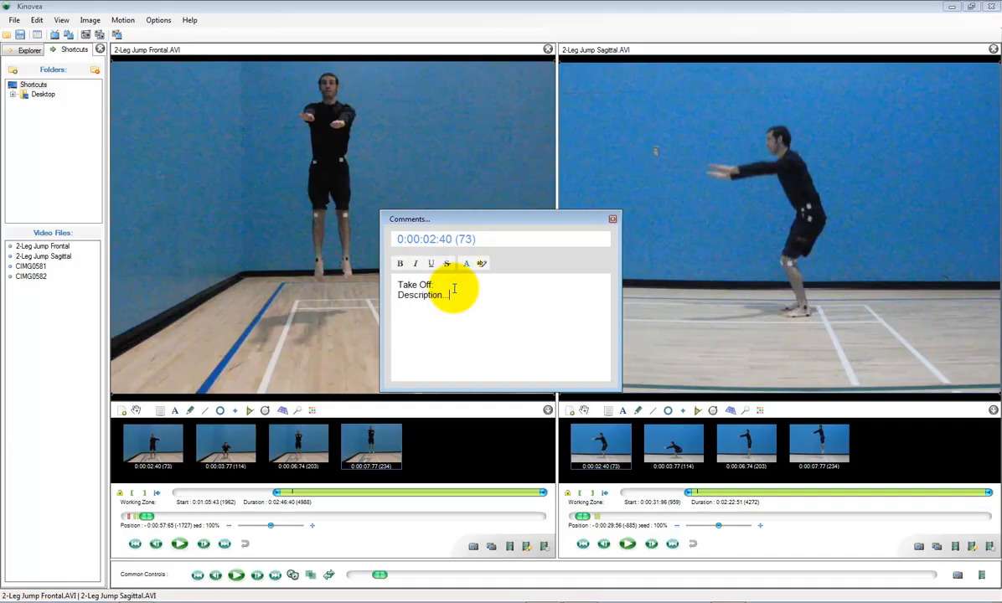
click(613, 218)
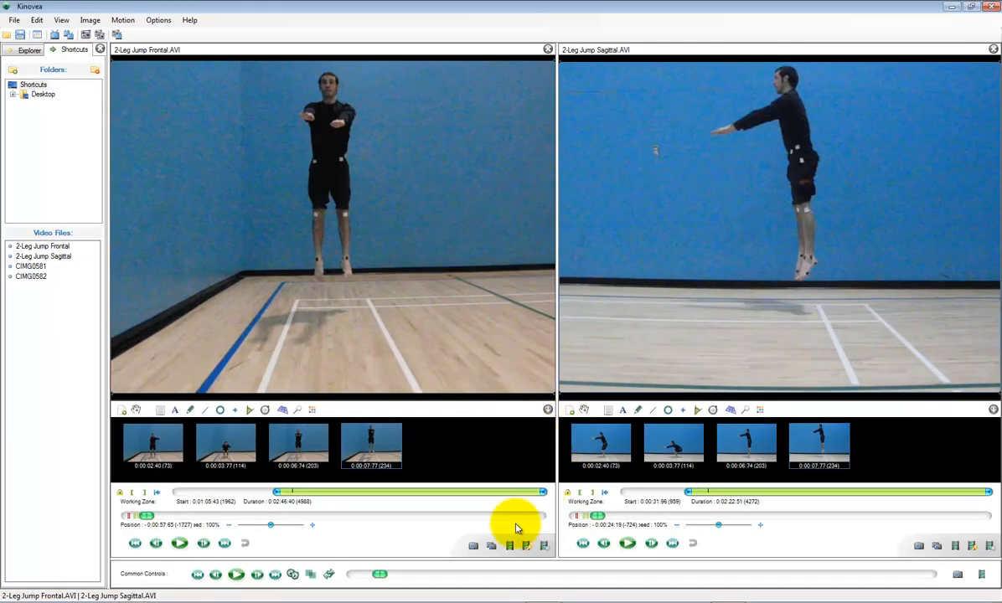
mouse_move(475, 546)
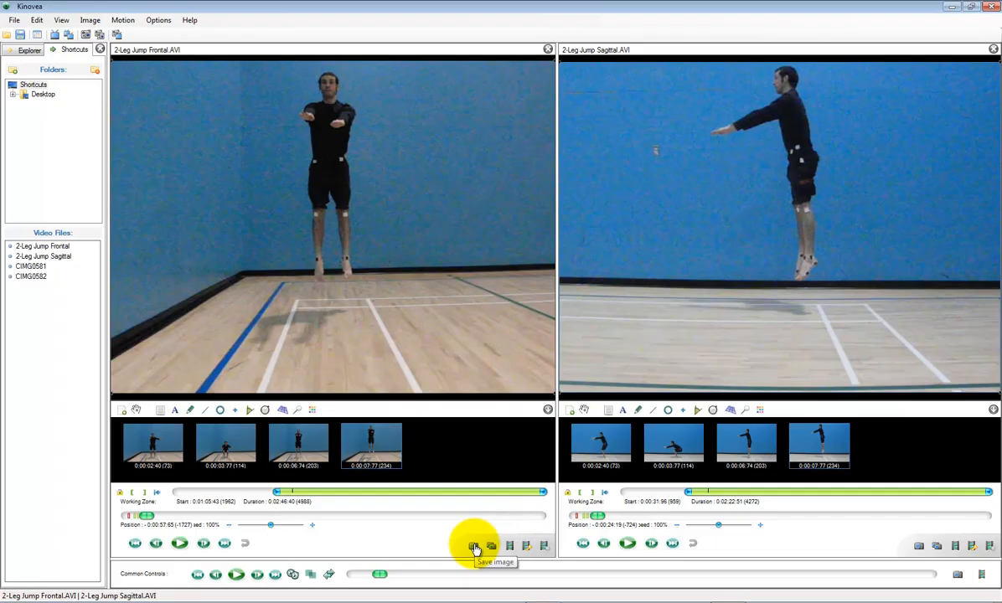
- Save JPEG snapshots of the current frontal and sagittal frames to the Desktop
click(473, 547)
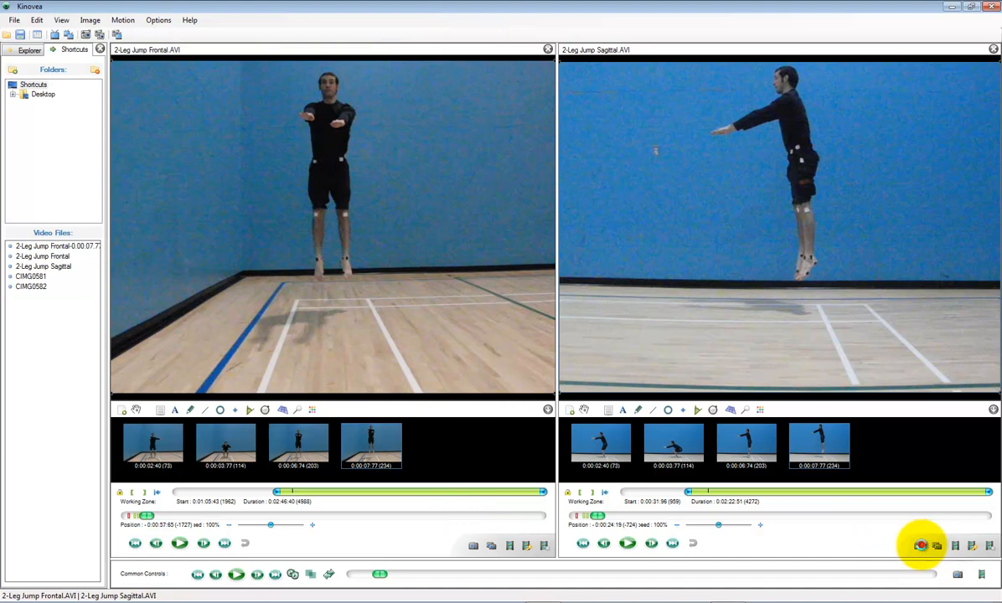
click(920, 546)
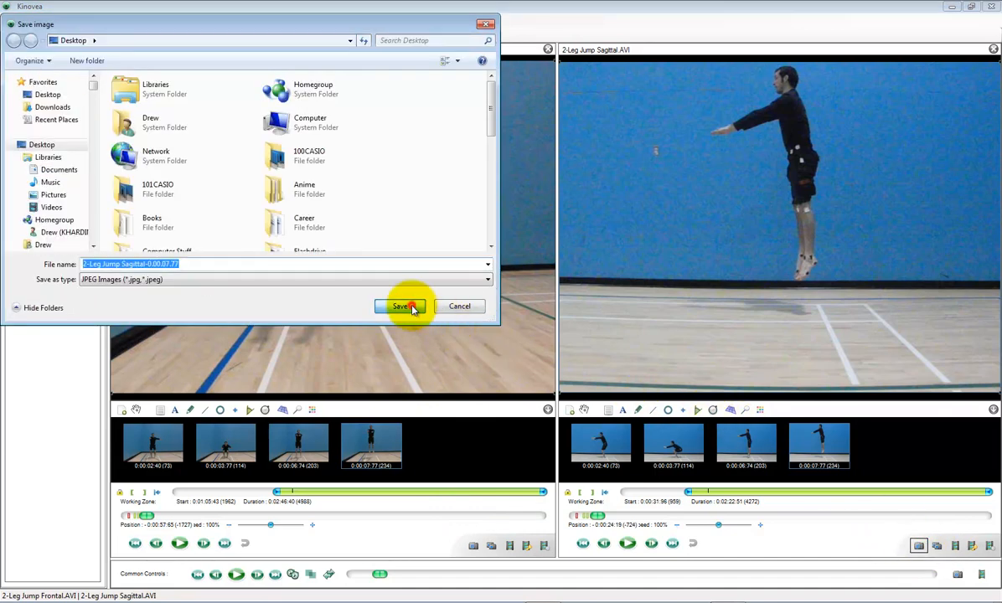
click(399, 305)
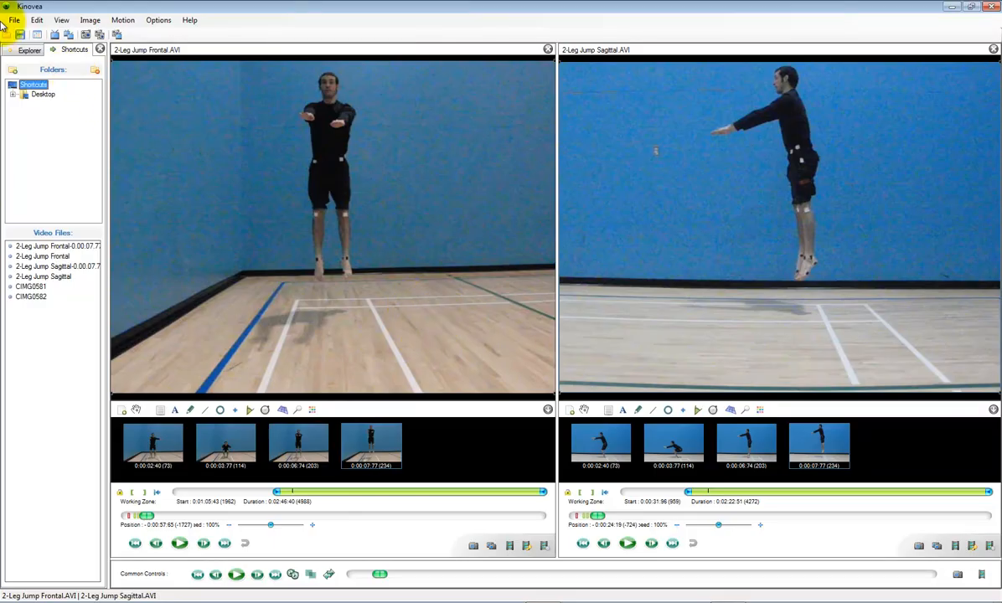
- Start File > Save for the frontal video, combining video and key image data
click(13, 20)
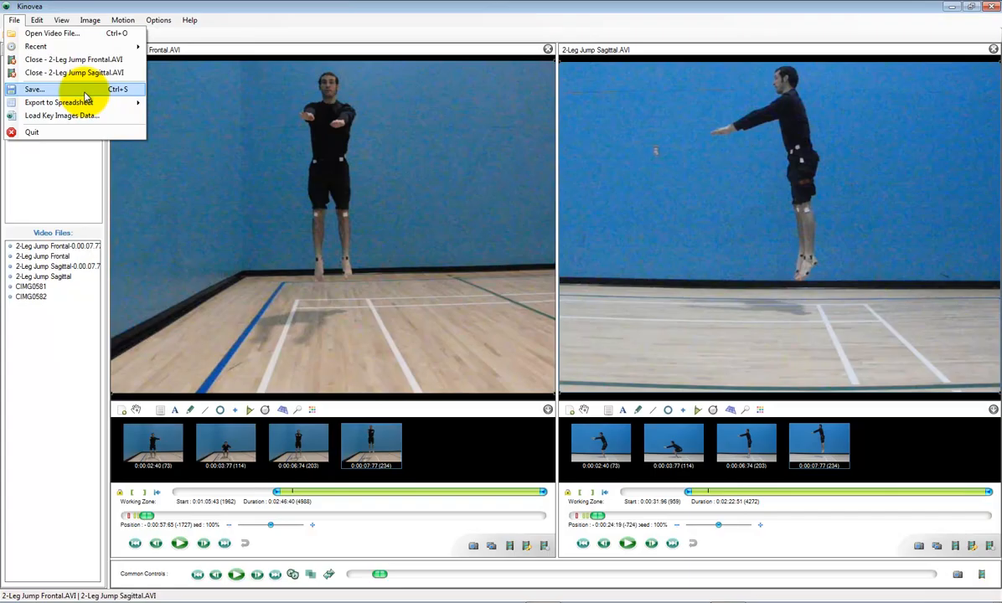
click(34, 90)
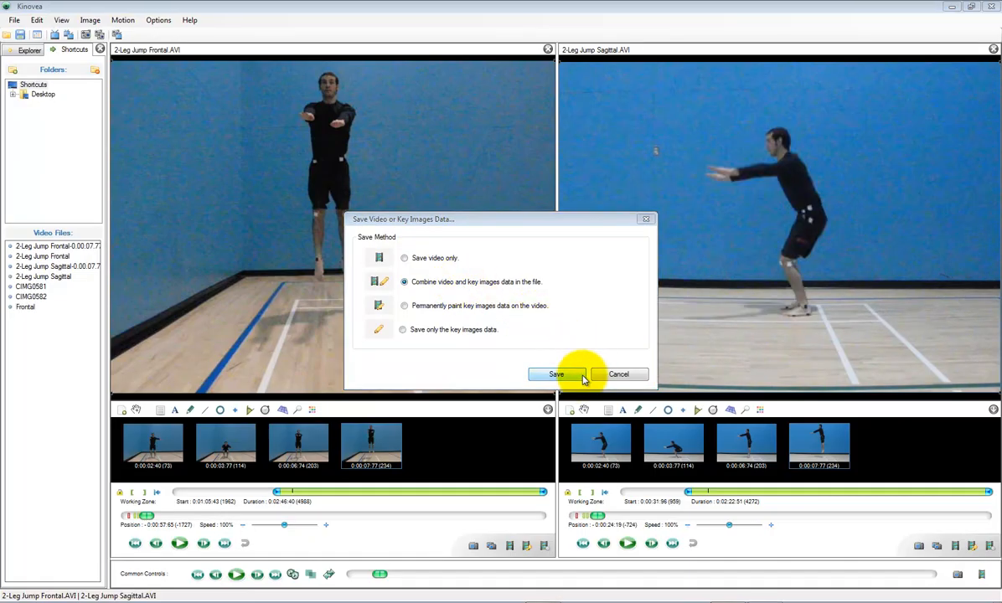
- Export the combined video and key image data as 'Test Video Frontal' in Matroska format
click(554, 374)
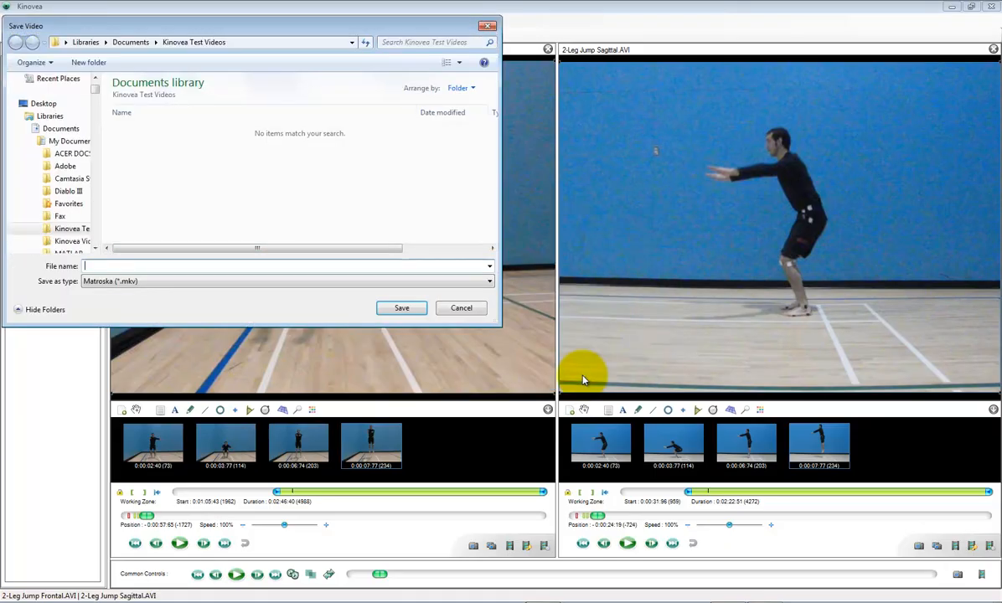
click(335, 265)
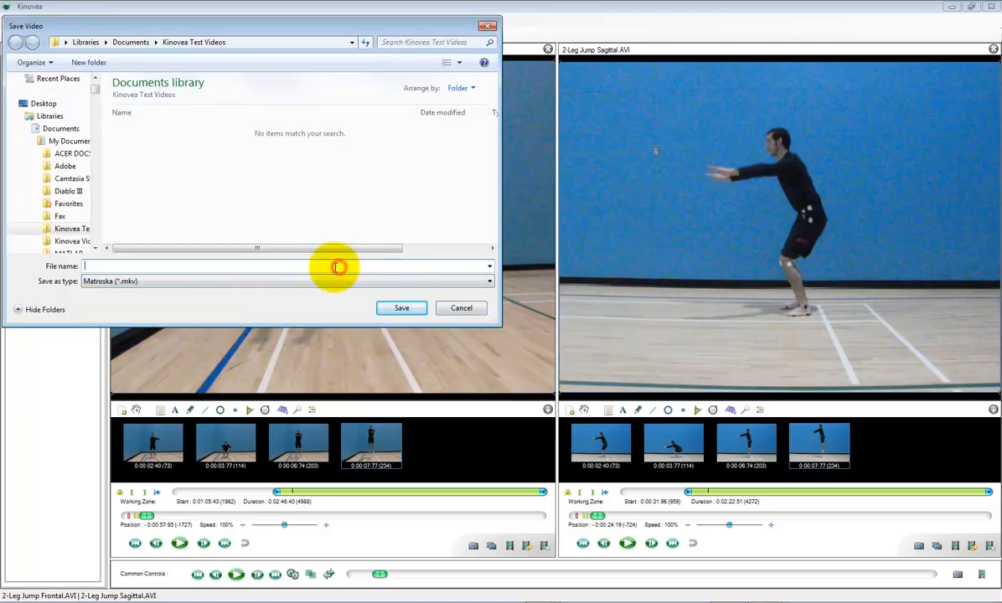
text(Test)
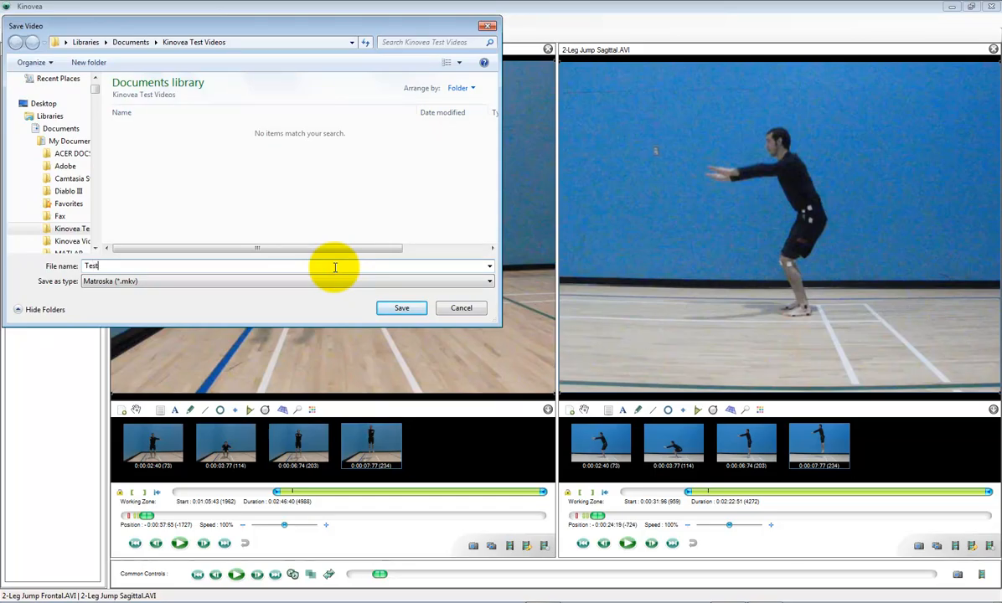
text(Video Frontal)
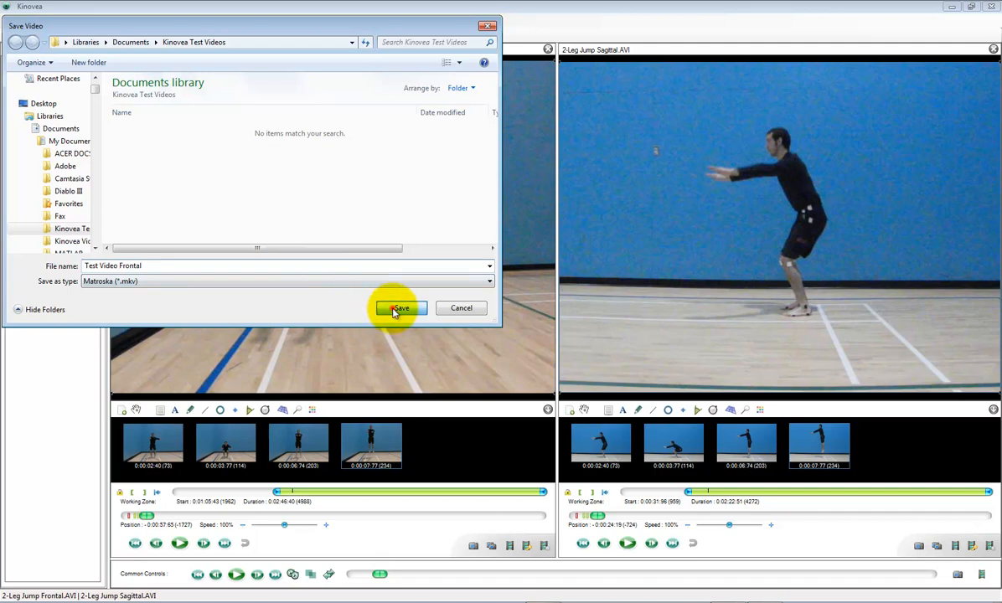
click(399, 309)
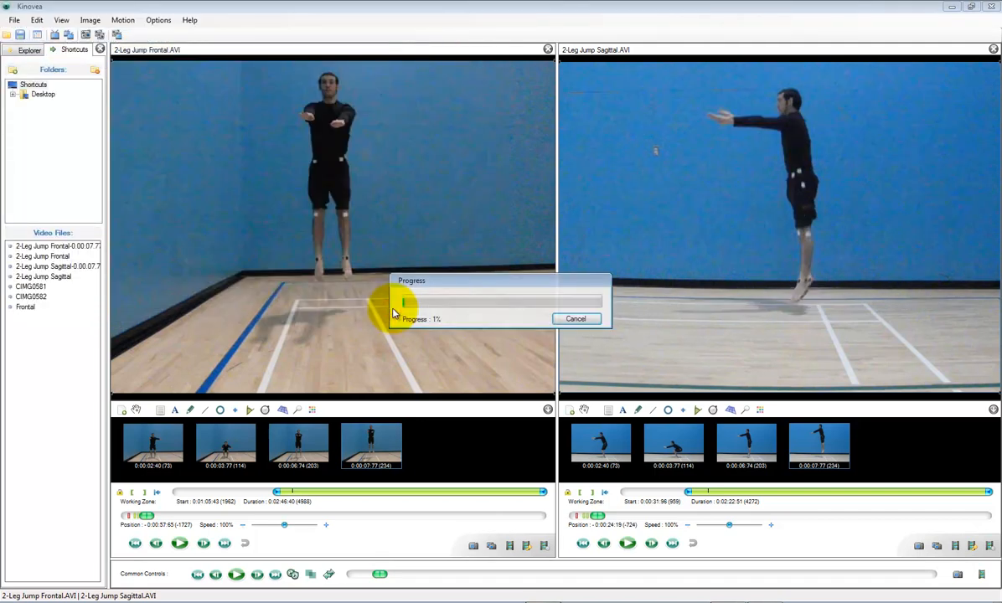